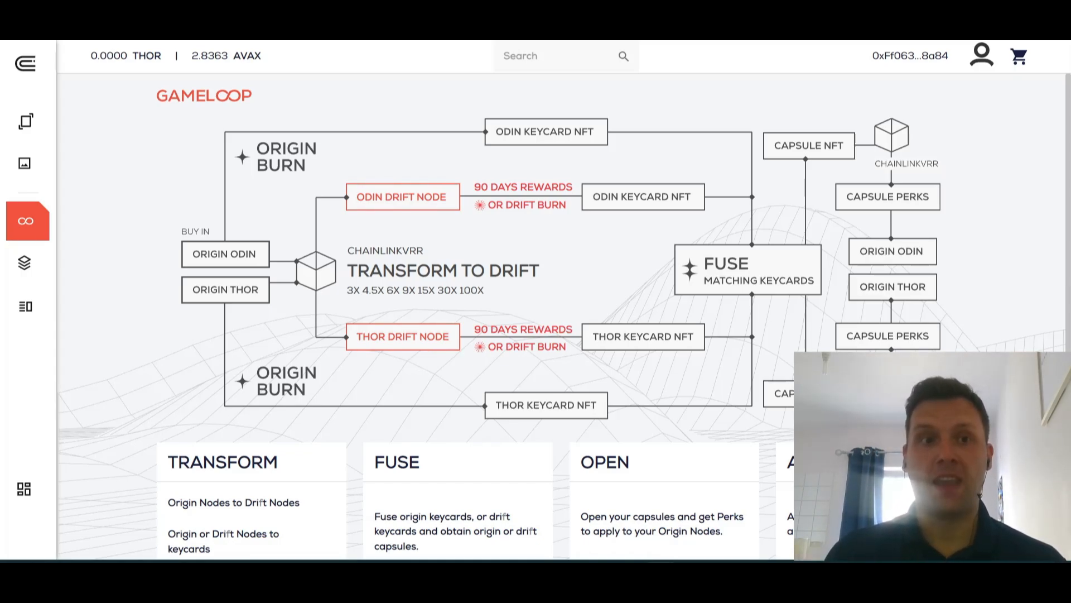
Open the GameLoop overview and scroll down to the Transform card's options.
{"action": "left_click", "coordinate": [25, 63]}
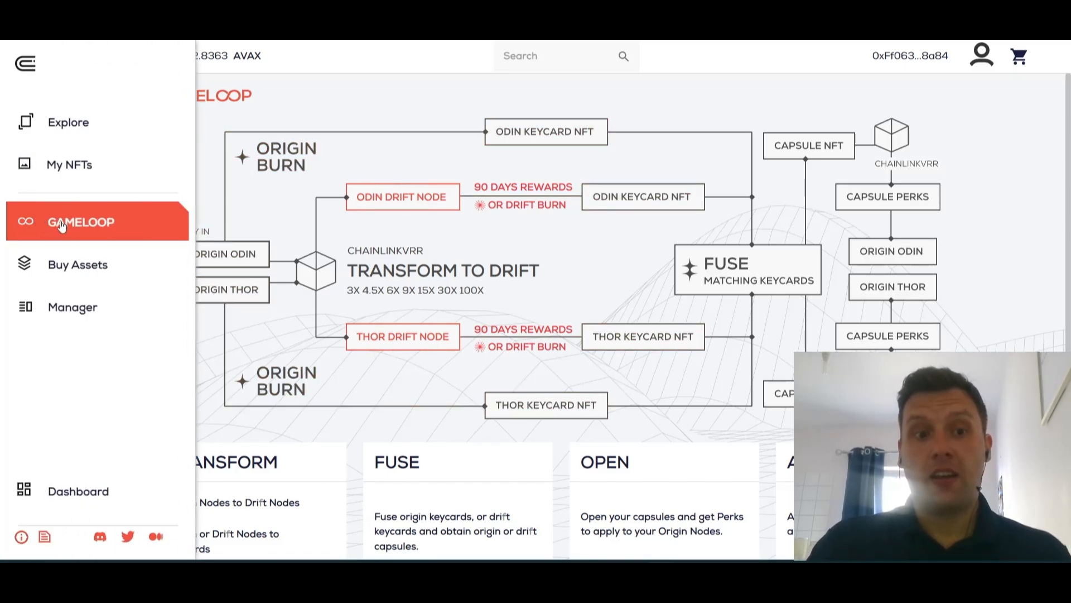
{"action": "mouse_move", "coordinate": [73, 307]}
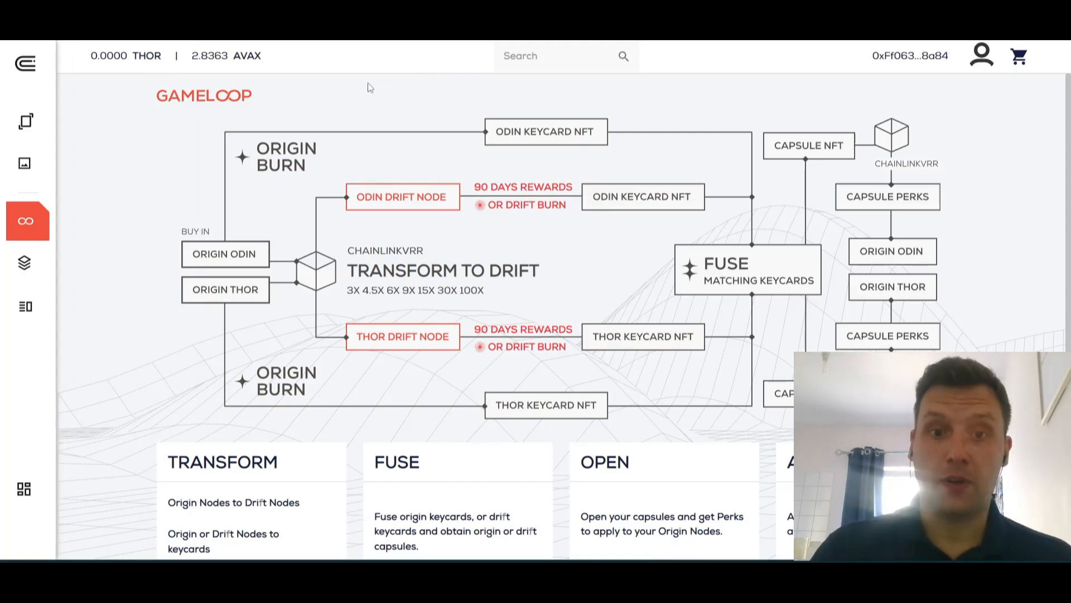
{"action": "mouse_move", "coordinate": [74, 132]}
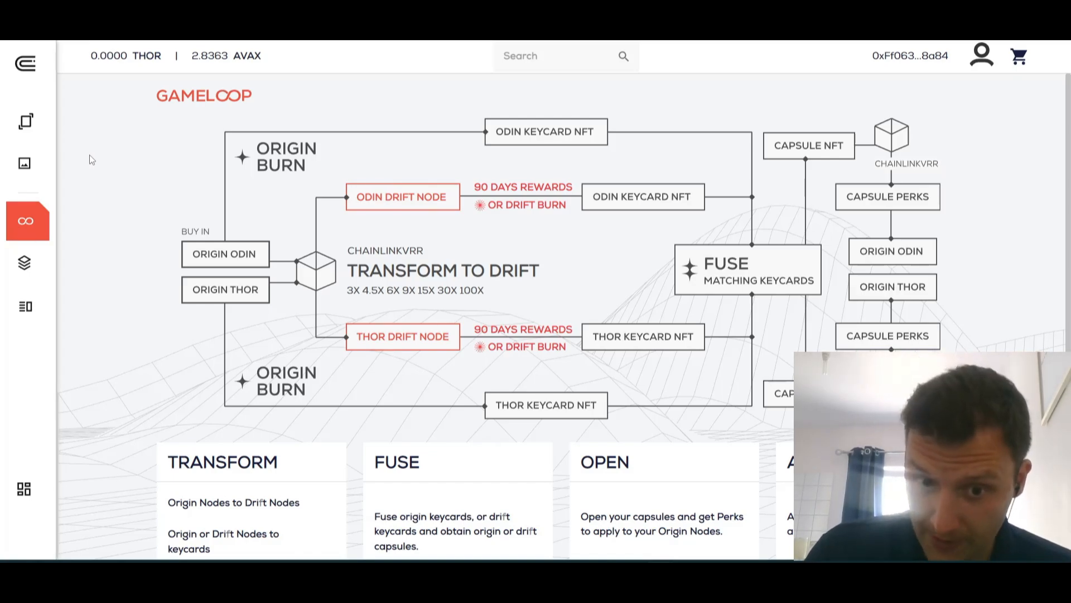
{"action": "mouse_move", "coordinate": [143, 146]}
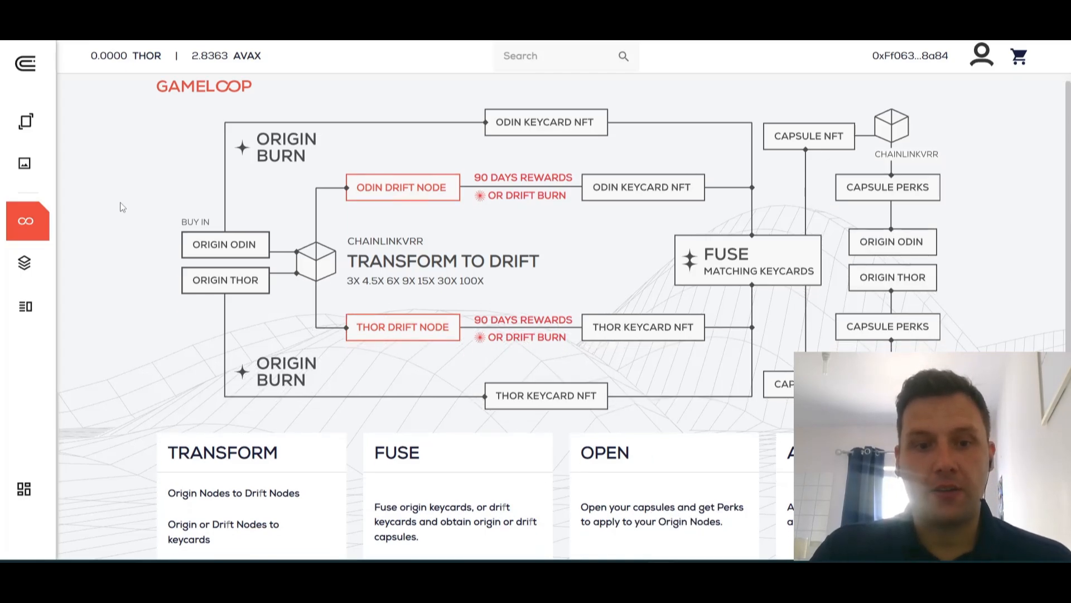
{"action": "scroll", "scroll_direction": "down", "scroll_amount": 3}
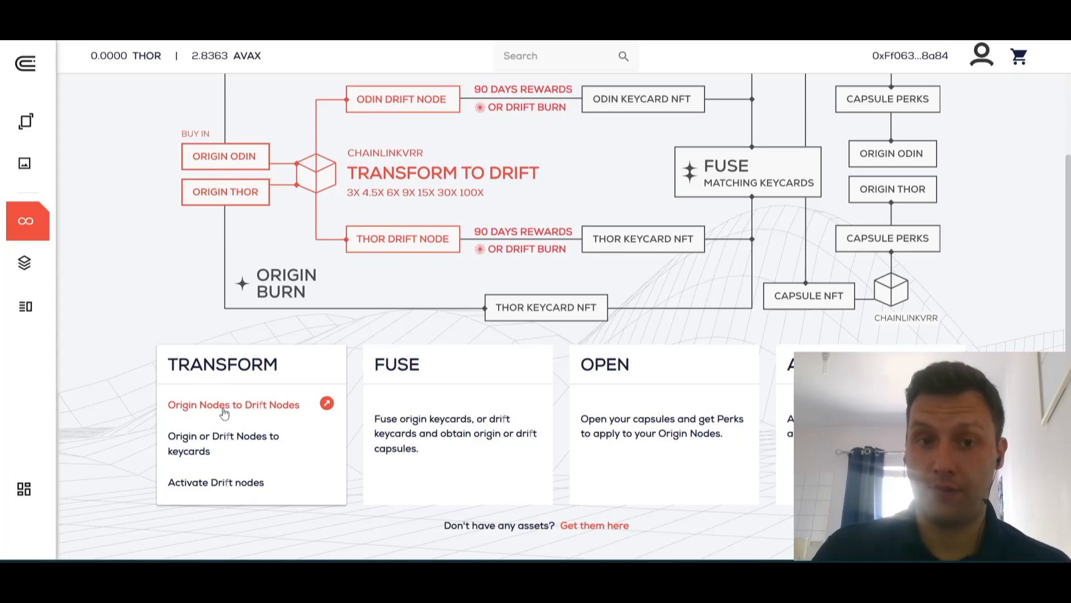
{"action": "scroll", "scroll_direction": "down", "scroll_amount": 3}
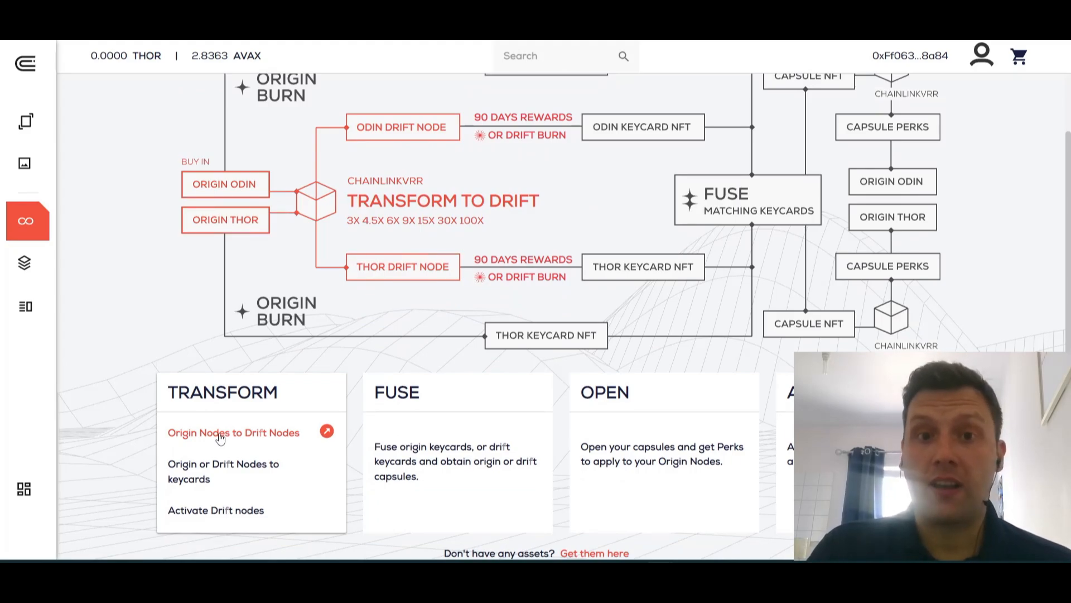
Open Origin Nodes to Drift Nodes, browse the Thor 61 grid, then show the Odin 82 tab.
{"action": "left_click", "coordinate": [232, 433]}
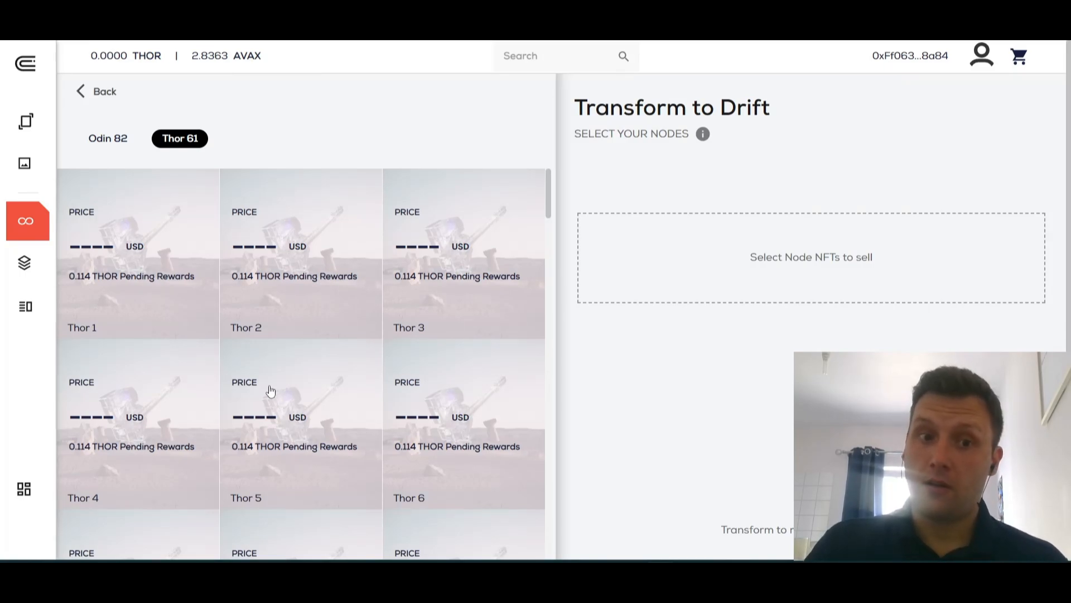
{"action": "mouse_move", "coordinate": [268, 292]}
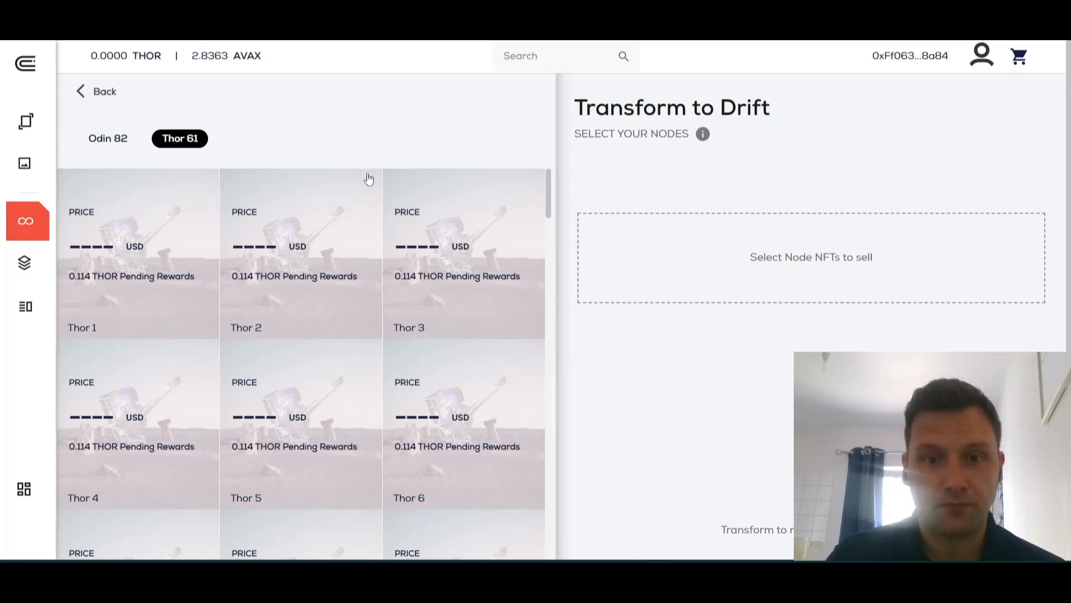
{"action": "scroll", "scroll_direction": "down", "scroll_amount": 3}
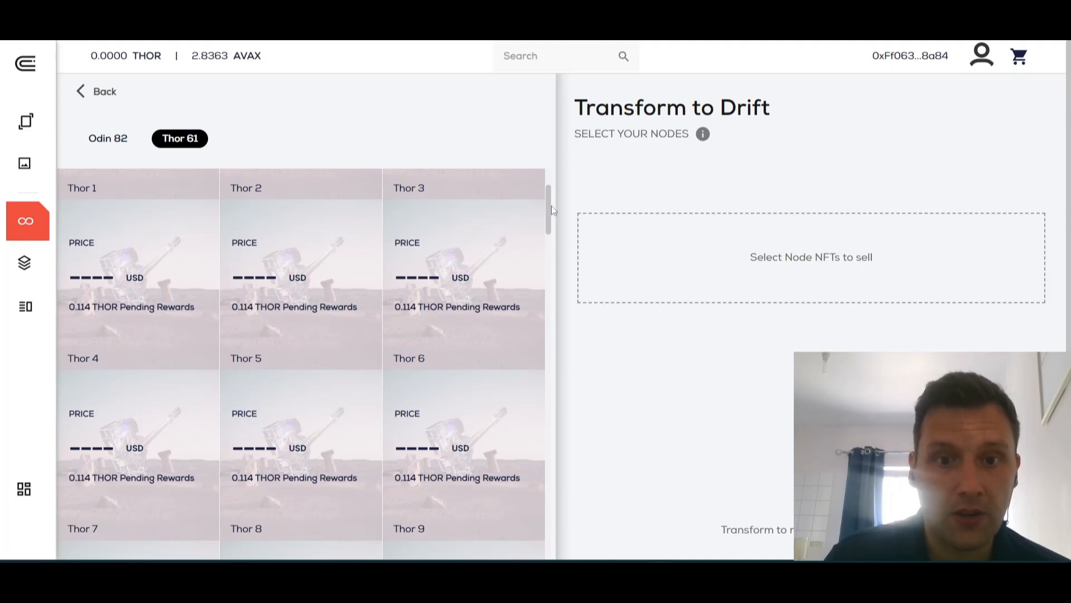
{"action": "scroll", "scroll_direction": "down", "scroll_amount": 3}
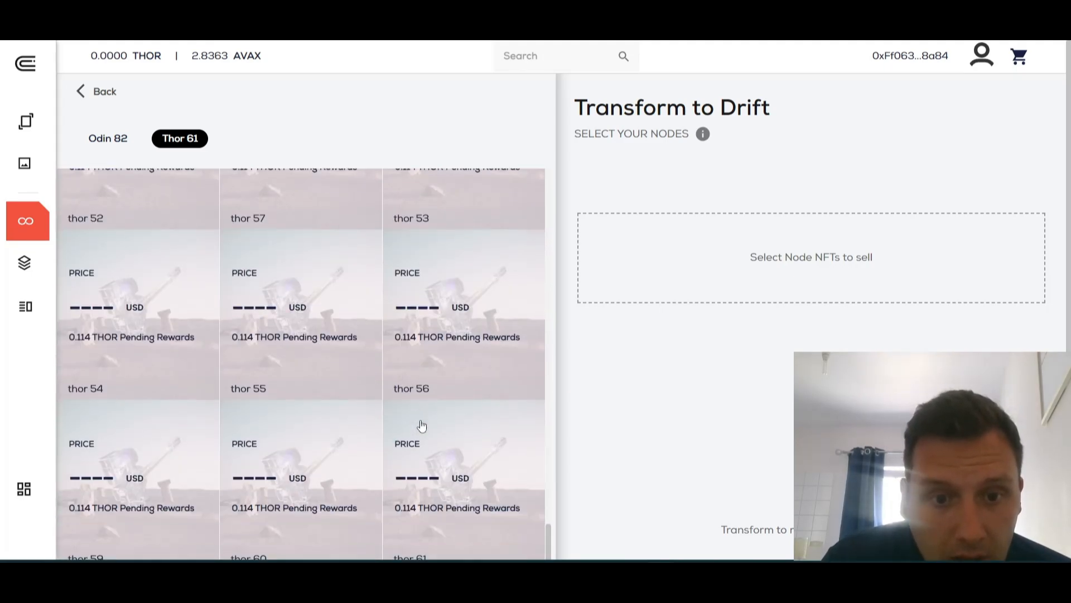
{"action": "scroll", "scroll_direction": "down", "scroll_amount": 3}
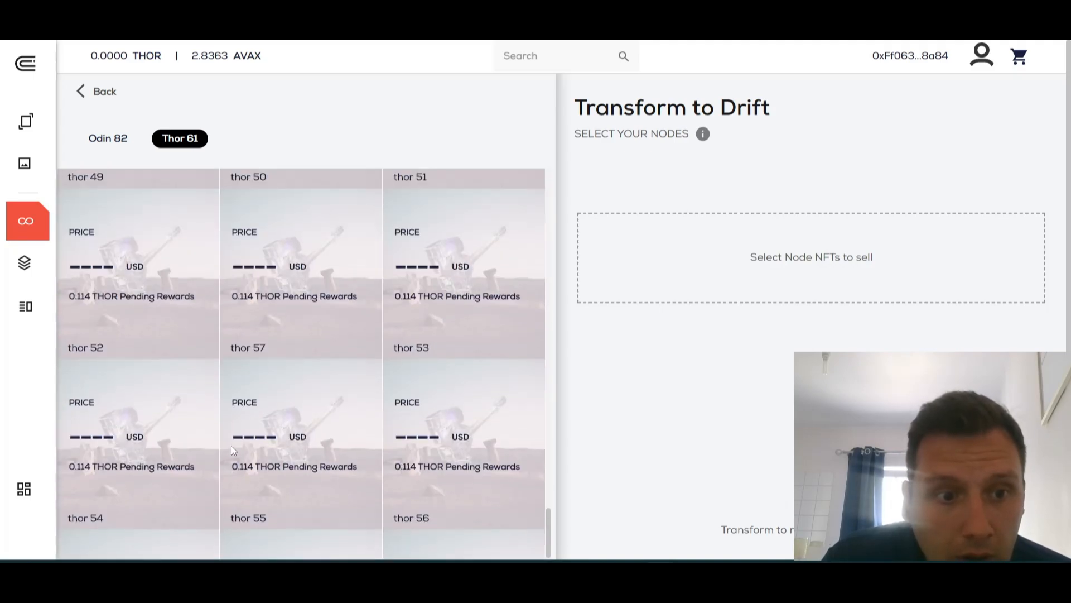
{"action": "scroll", "scroll_direction": "down", "scroll_amount": 3}
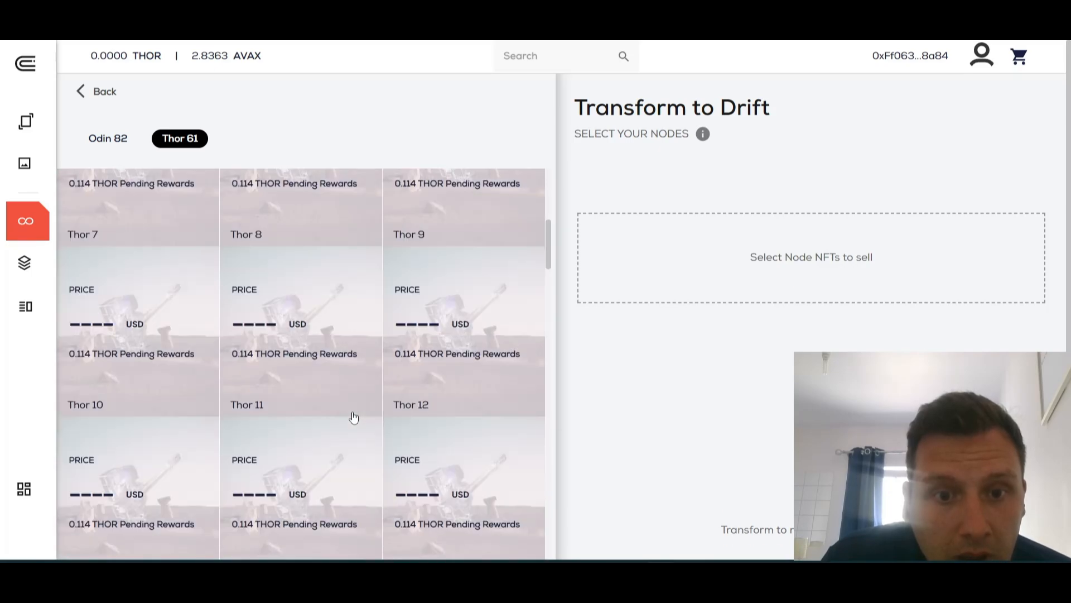
{"action": "scroll", "scroll_direction": "down", "scroll_amount": 3}
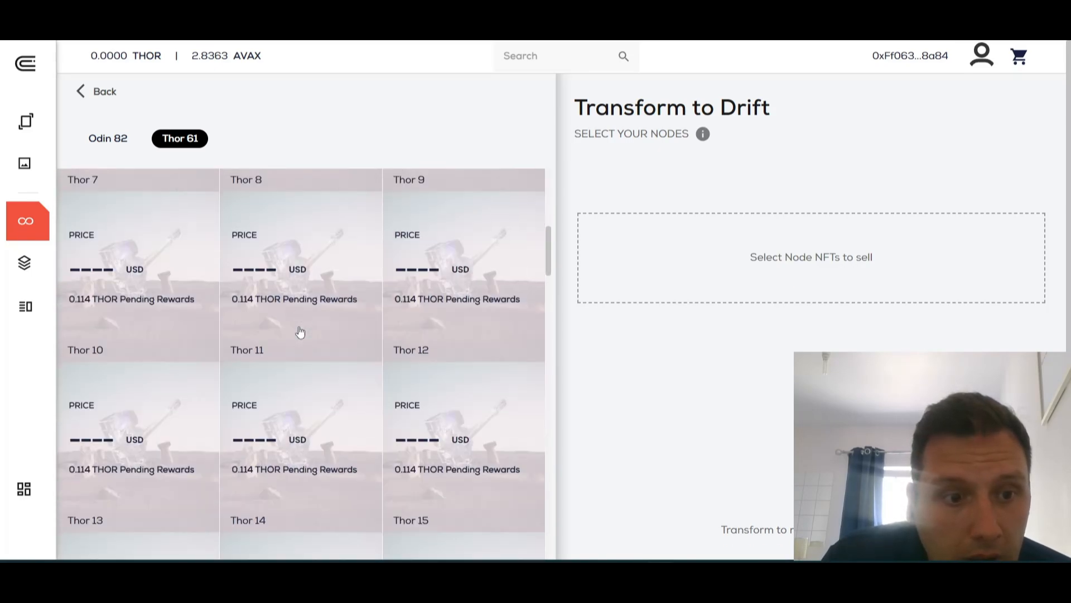
{"action": "scroll", "scroll_direction": "down", "scroll_amount": 3}
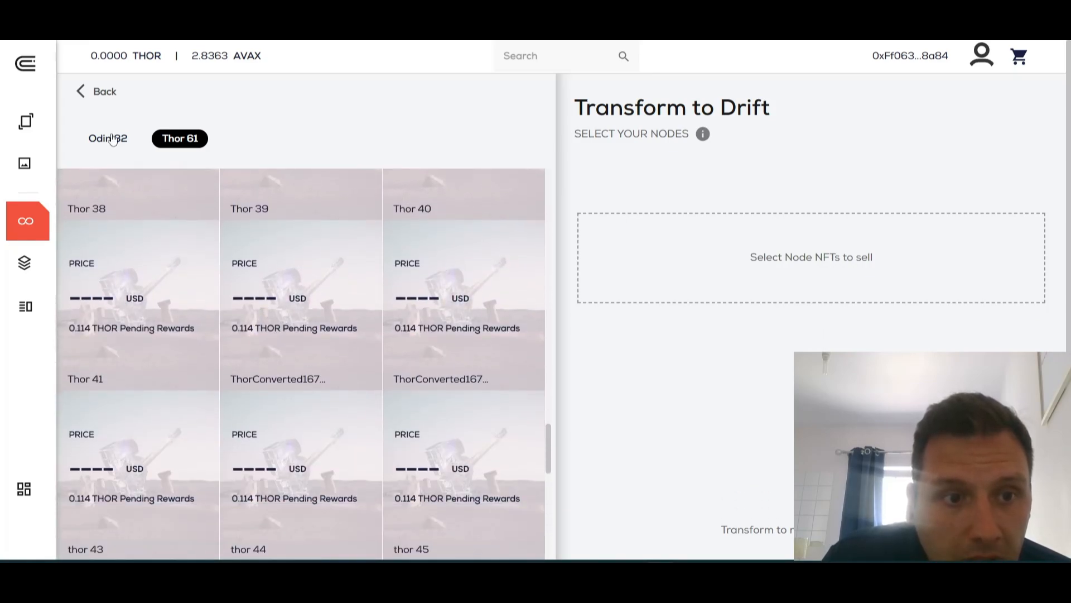
{"action": "left_click", "coordinate": [107, 138]}
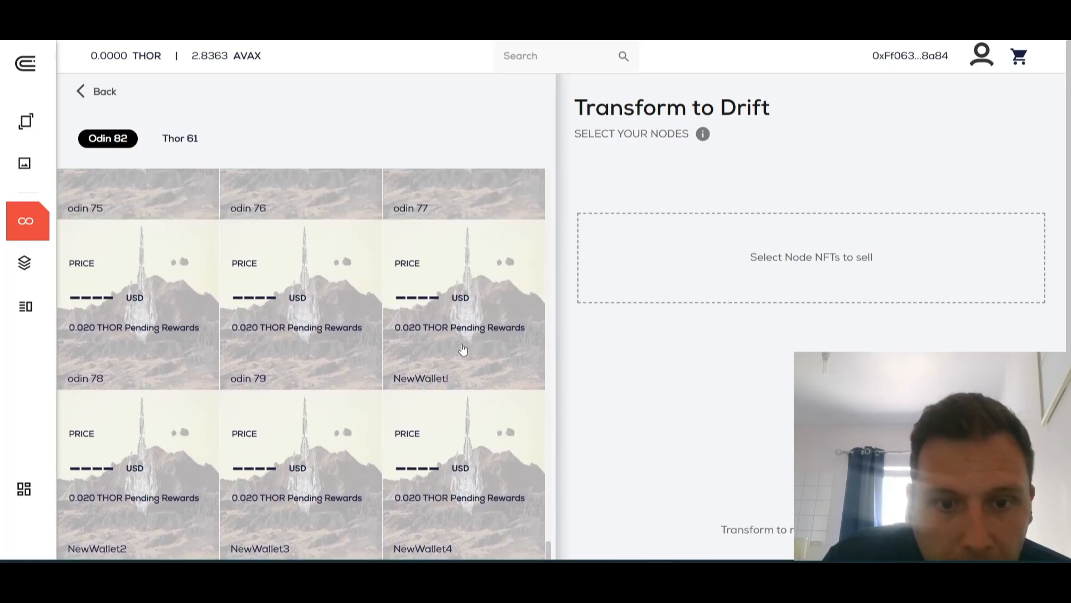
Open the Activate Drift nodes page, which shows no Odin Drift nodes.
{"action": "left_click", "coordinate": [462, 304]}
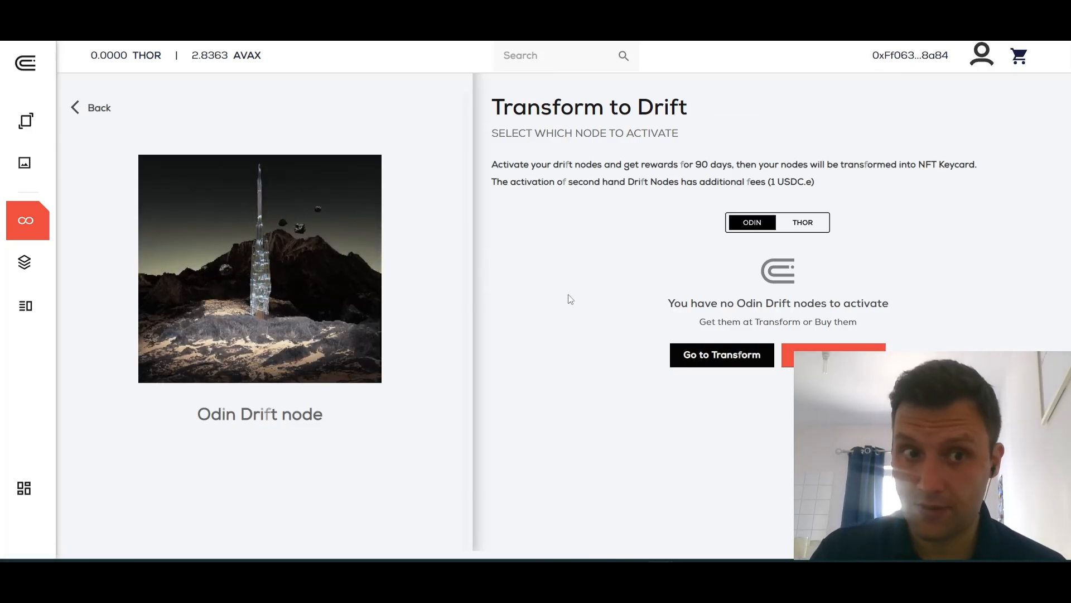
{"action": "mouse_move", "coordinate": [472, 333]}
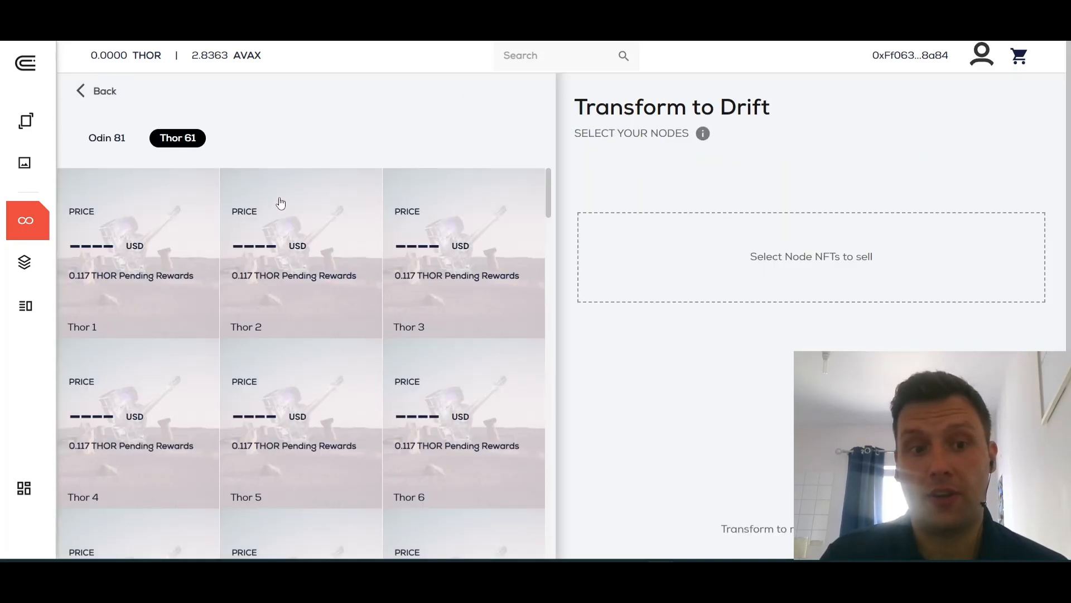
Scroll the Thor node grid to the last cards and return to the GameLoop overview.
{"action": "scroll", "scroll_direction": "down", "scroll_amount": 3}
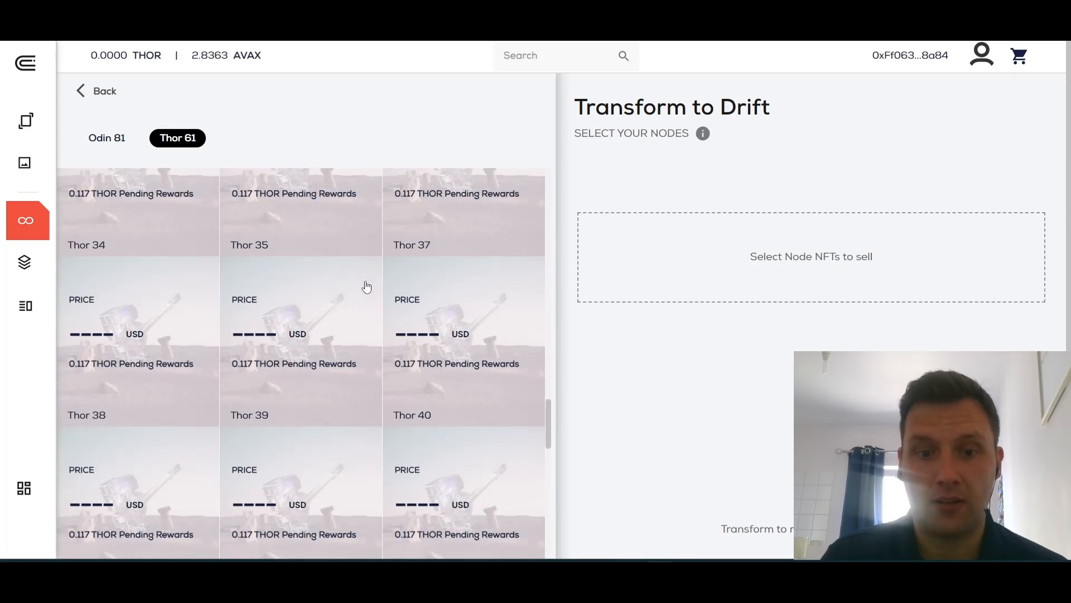
{"action": "scroll", "scroll_direction": "down", "scroll_amount": 3}
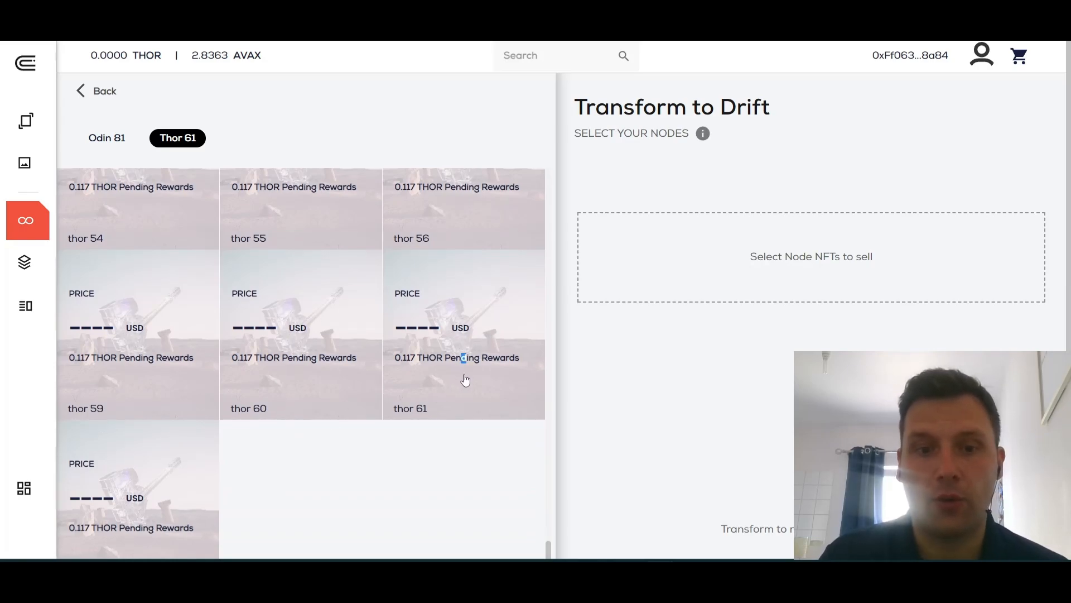
{"action": "left_click", "coordinate": [463, 335]}
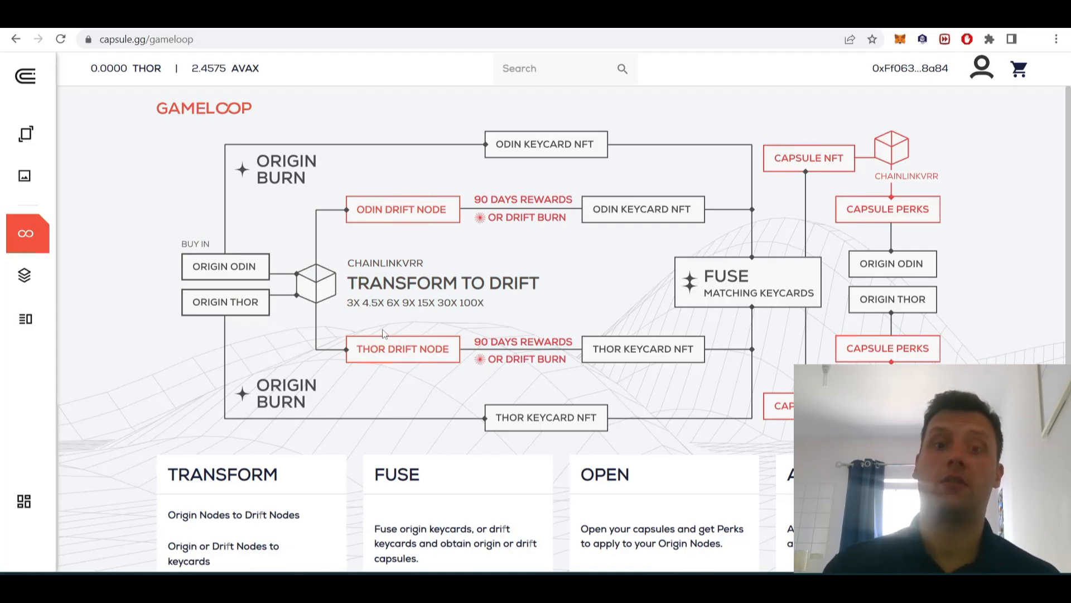
{"action": "mouse_move", "coordinate": [362, 322]}
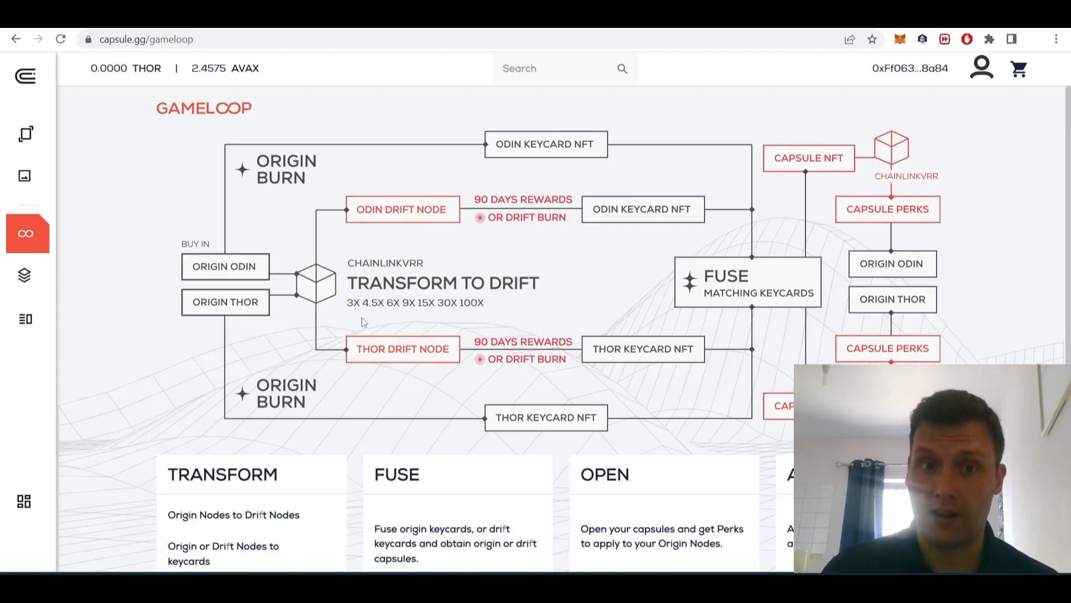
Open Activate Drift nodes from the Transform card and set Odin node #2319 active.
{"action": "scroll", "scroll_direction": "down", "scroll_amount": 3}
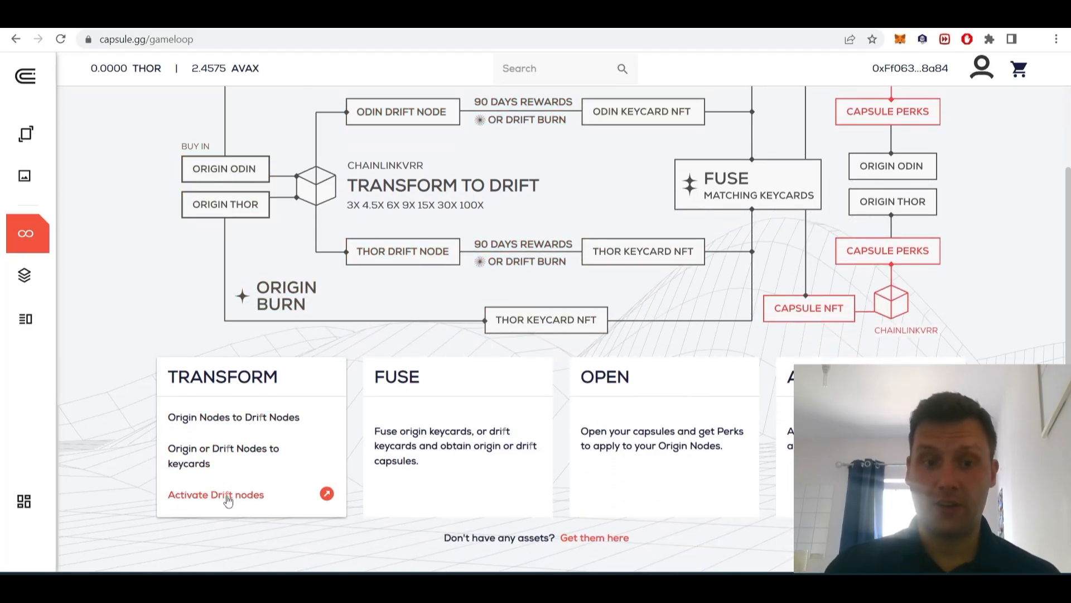
{"action": "left_click", "coordinate": [216, 494]}
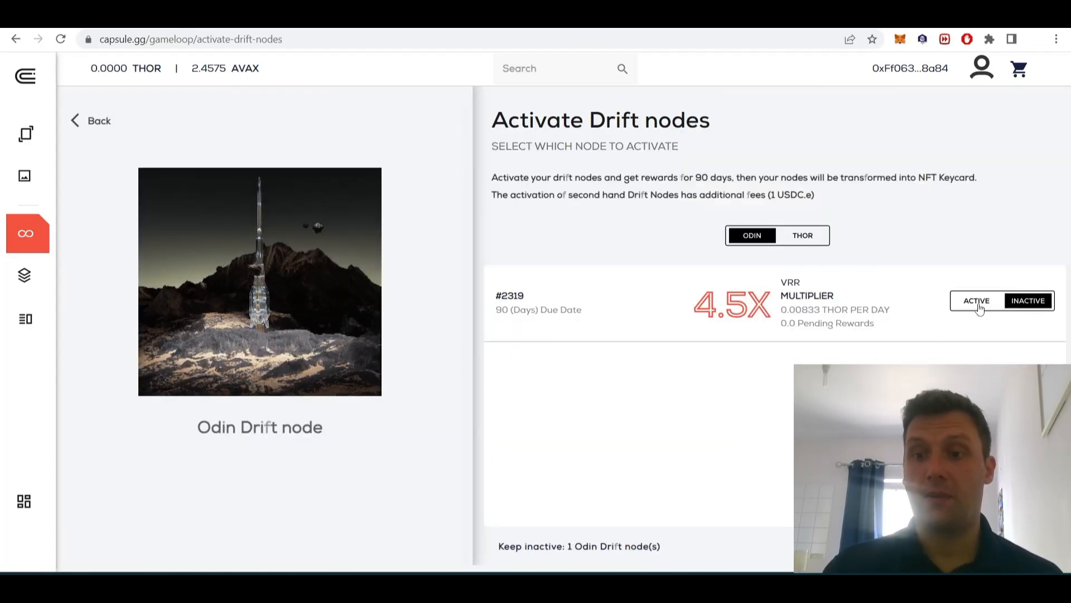
{"action": "left_click", "coordinate": [976, 301]}
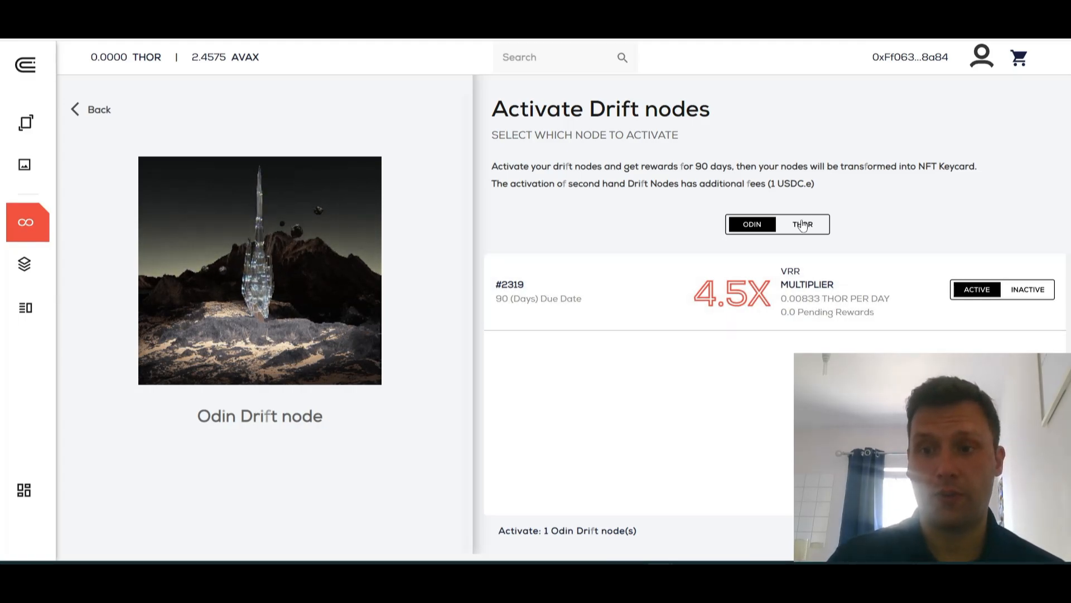
Mark Thor drift node #1507 active and submit the drift node activation.
{"action": "left_click", "coordinate": [803, 224]}
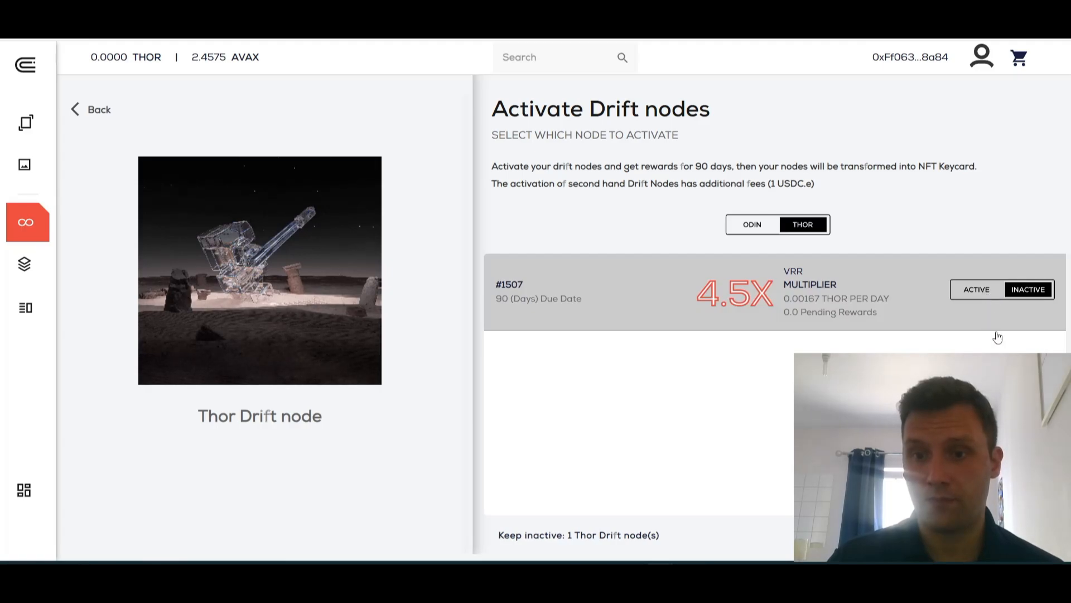
{"action": "left_click", "coordinate": [975, 289]}
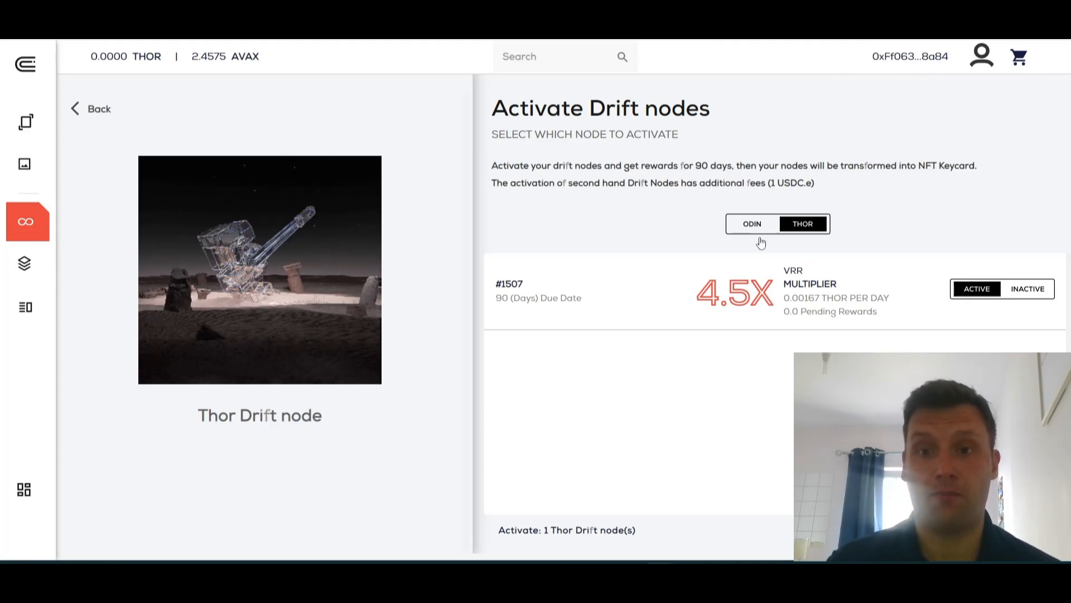
{"action": "left_click", "coordinate": [751, 223]}
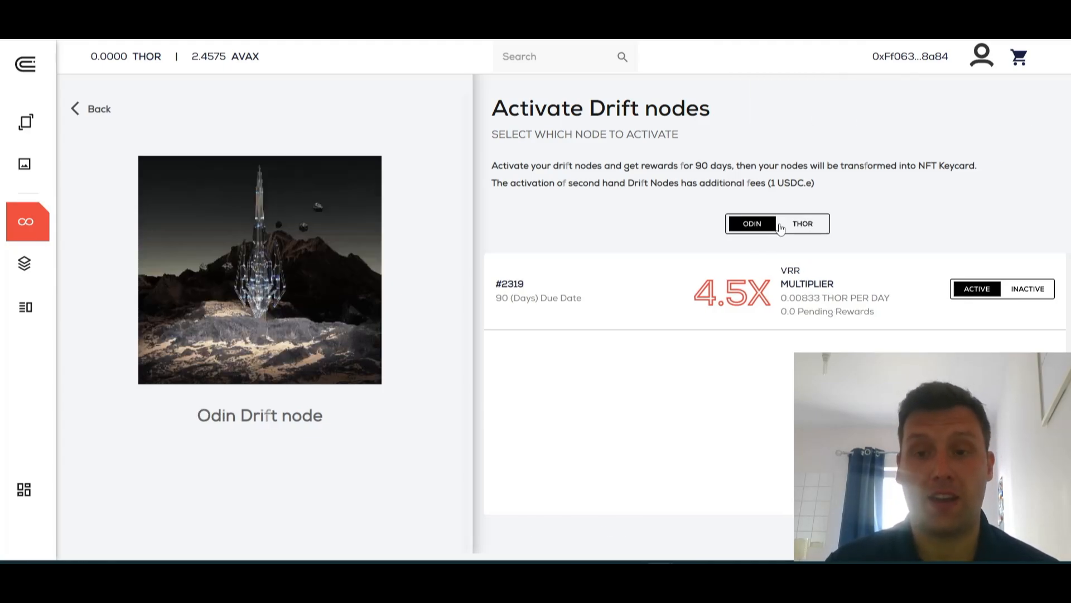
{"action": "left_click", "coordinate": [802, 223]}
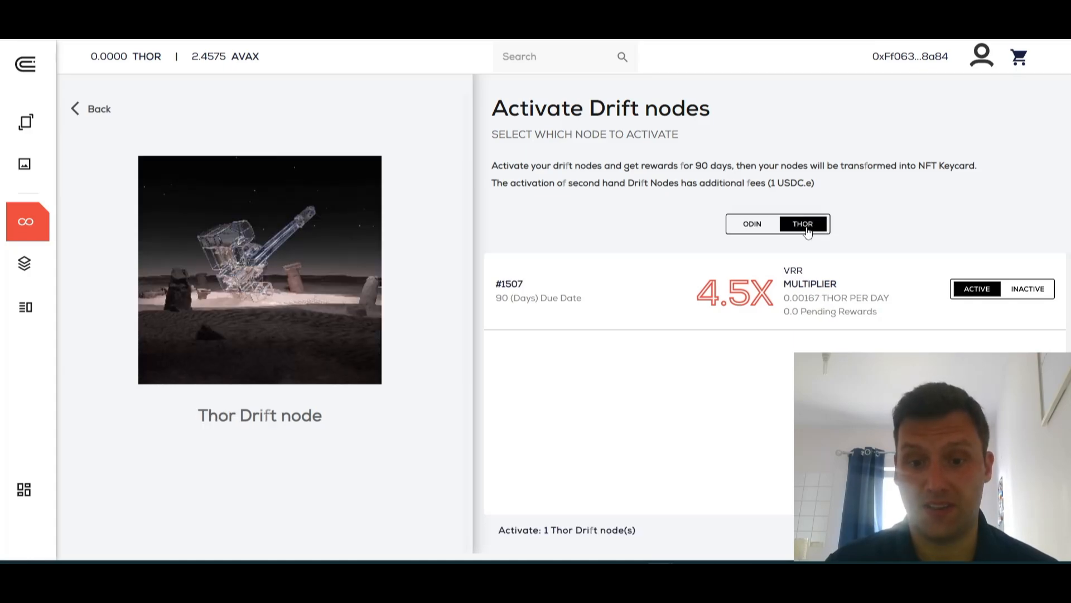
{"action": "left_click", "coordinate": [751, 223]}
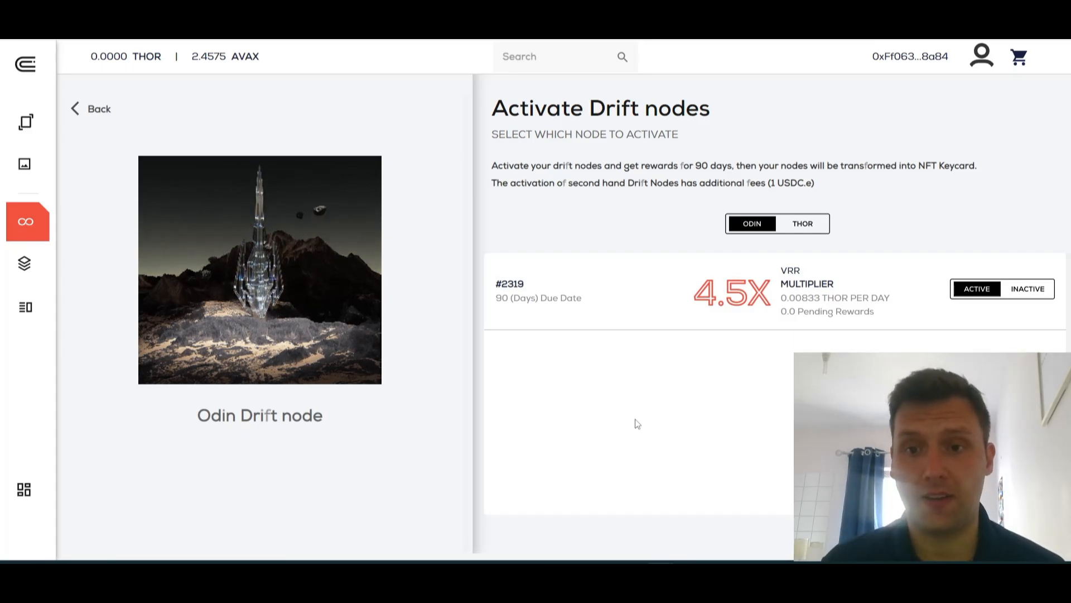
{"action": "left_click", "coordinate": [1026, 288]}
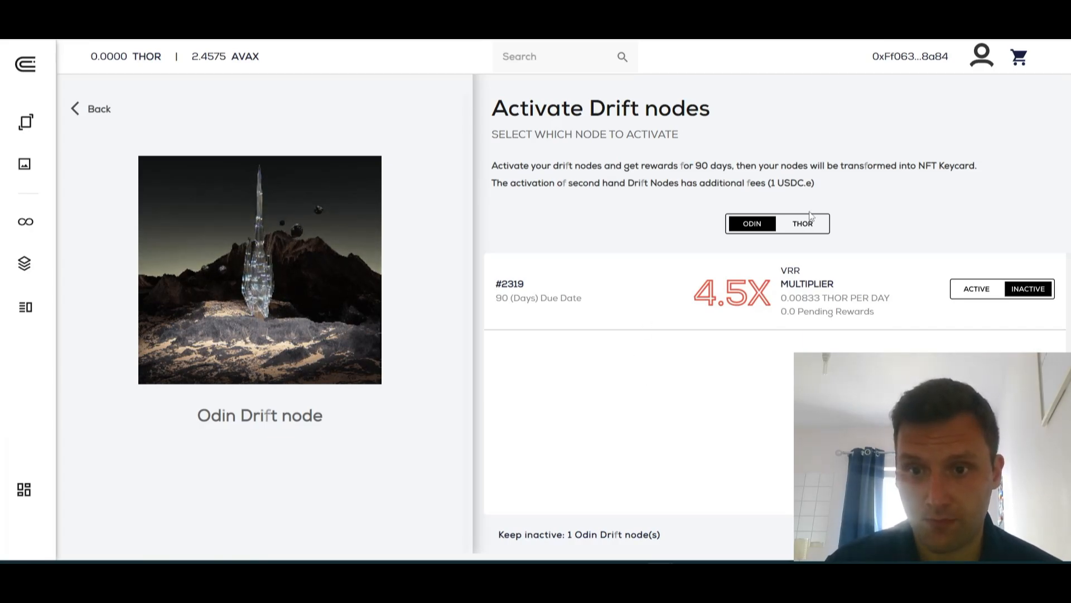
Toggle between the Odin and Thor drift nodes to check their status, ending on Thor.
{"action": "left_click", "coordinate": [802, 223]}
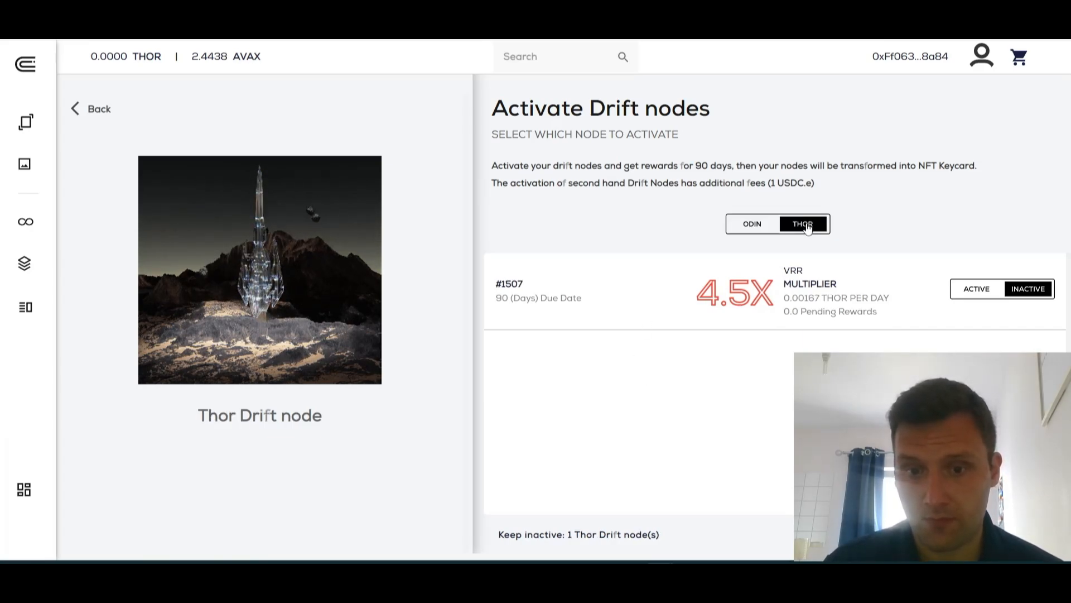
{"action": "left_click", "coordinate": [751, 223]}
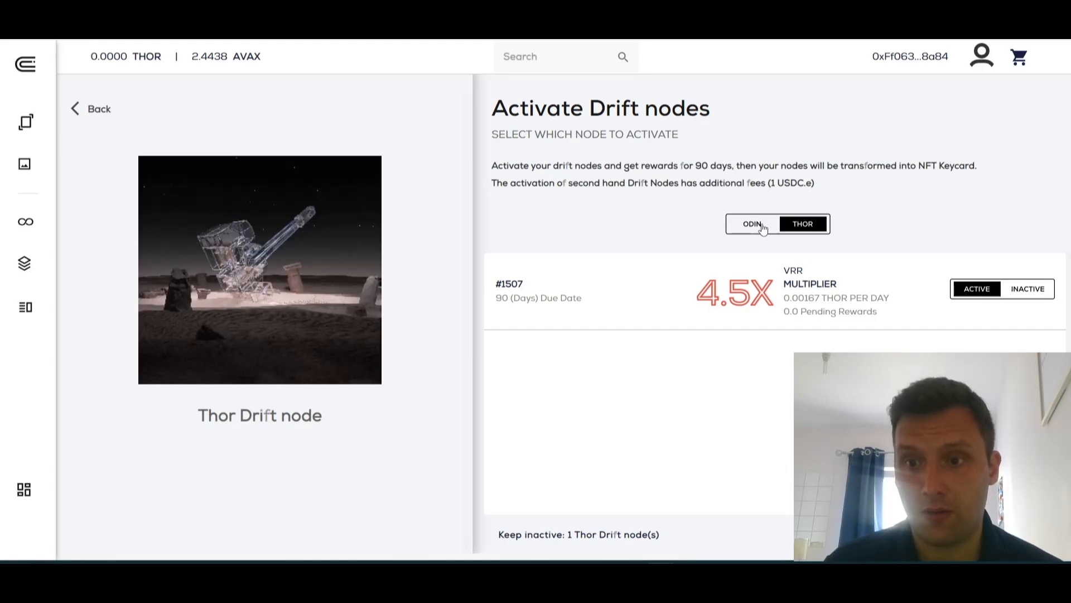
{"action": "left_click", "coordinate": [751, 223]}
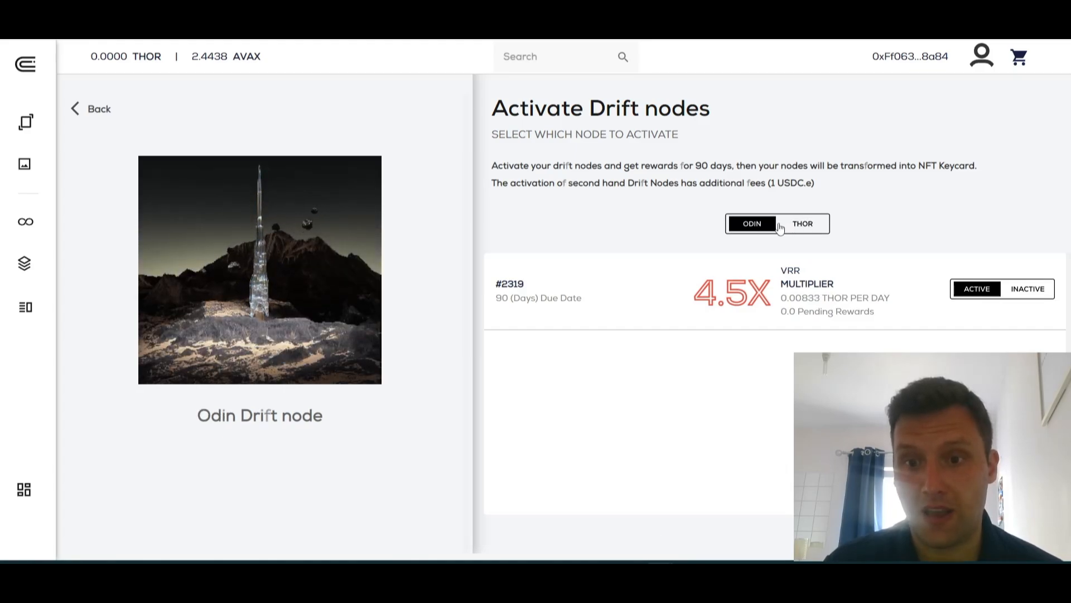
{"action": "left_click", "coordinate": [802, 224]}
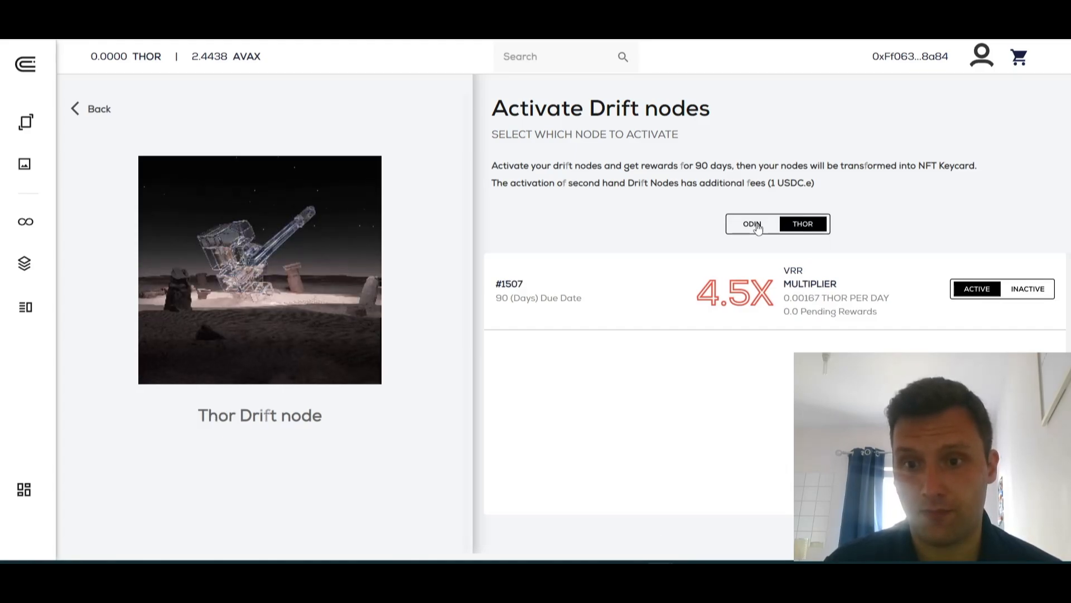
{"action": "left_click", "coordinate": [751, 223]}
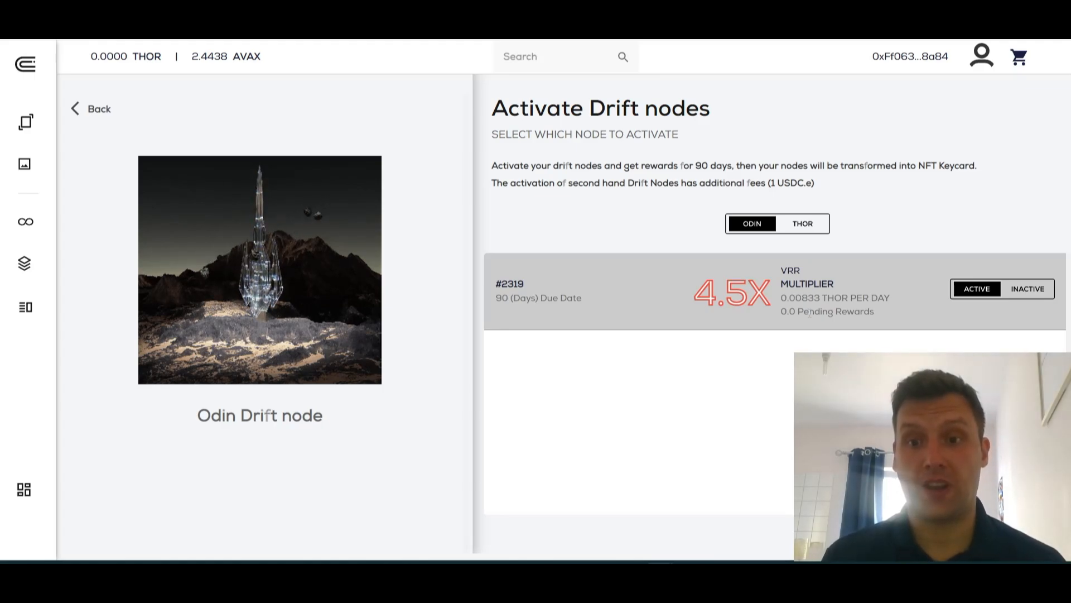
{"action": "left_click", "coordinate": [803, 223]}
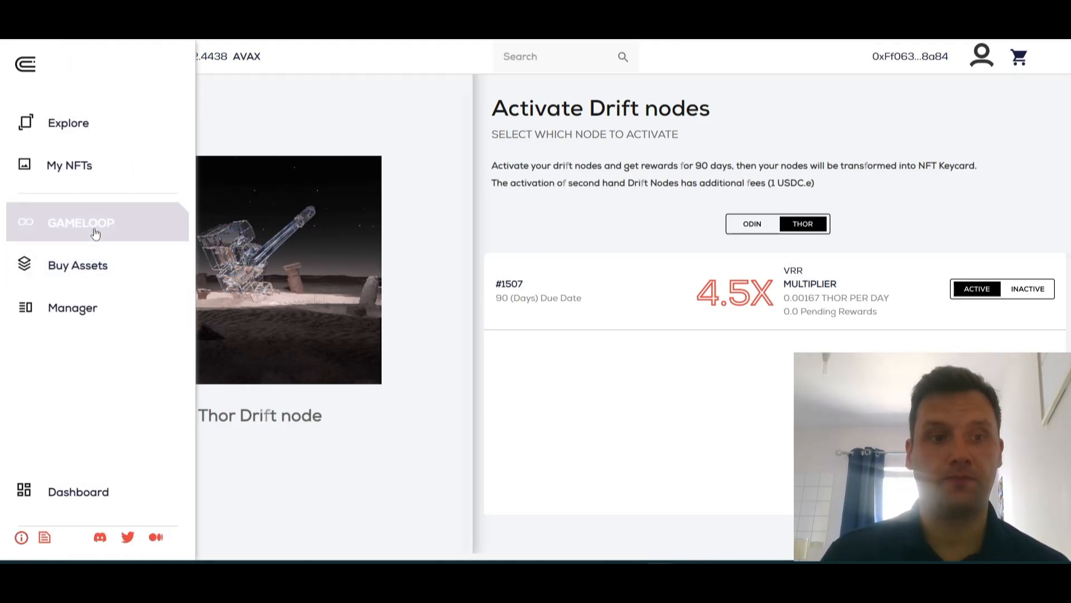
Open GAMELOOP from the sidebar and scroll the diagram to the Transform section.
{"action": "left_click", "coordinate": [81, 222]}
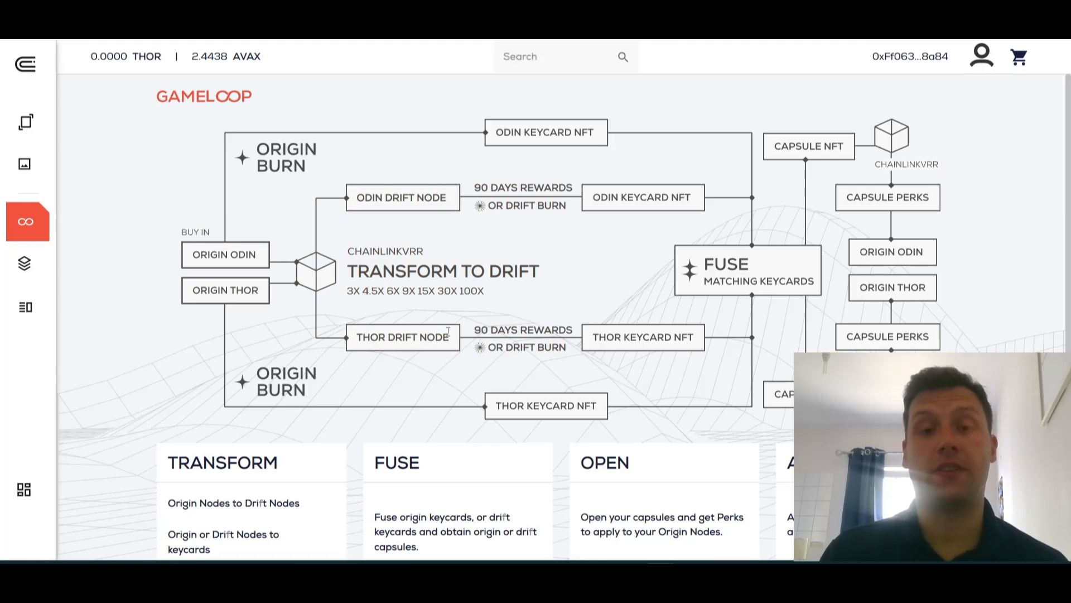
{"action": "mouse_move", "coordinate": [543, 230]}
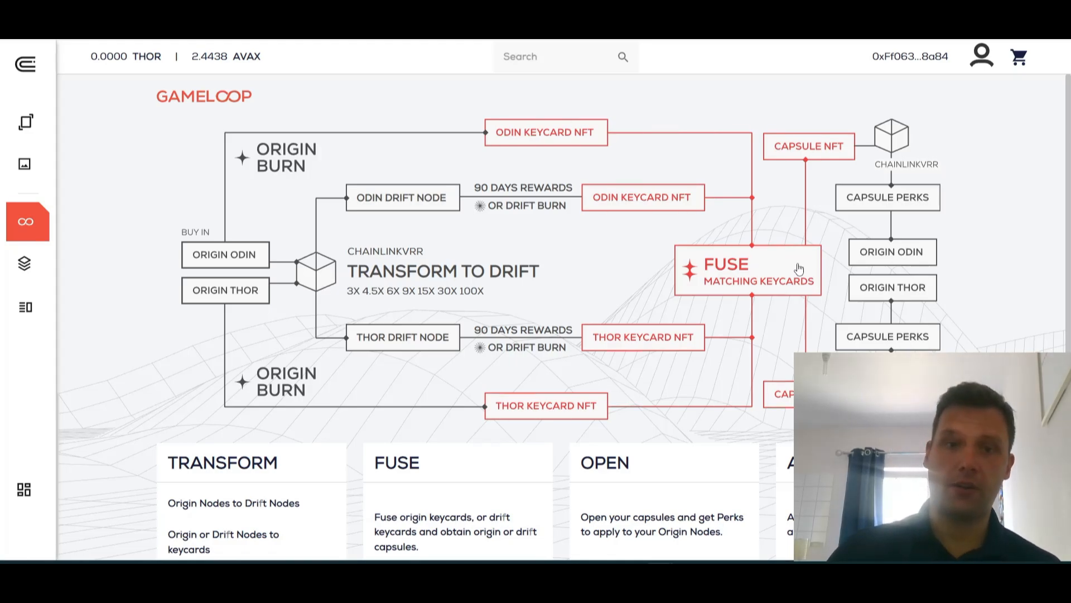
{"action": "mouse_move", "coordinate": [335, 102]}
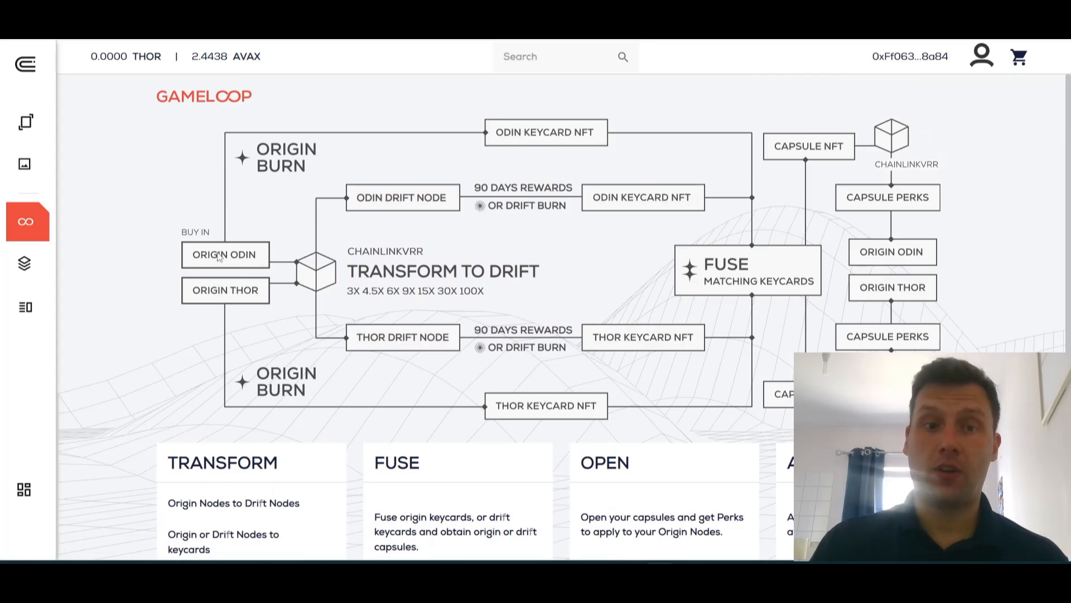
{"action": "mouse_move", "coordinate": [230, 290]}
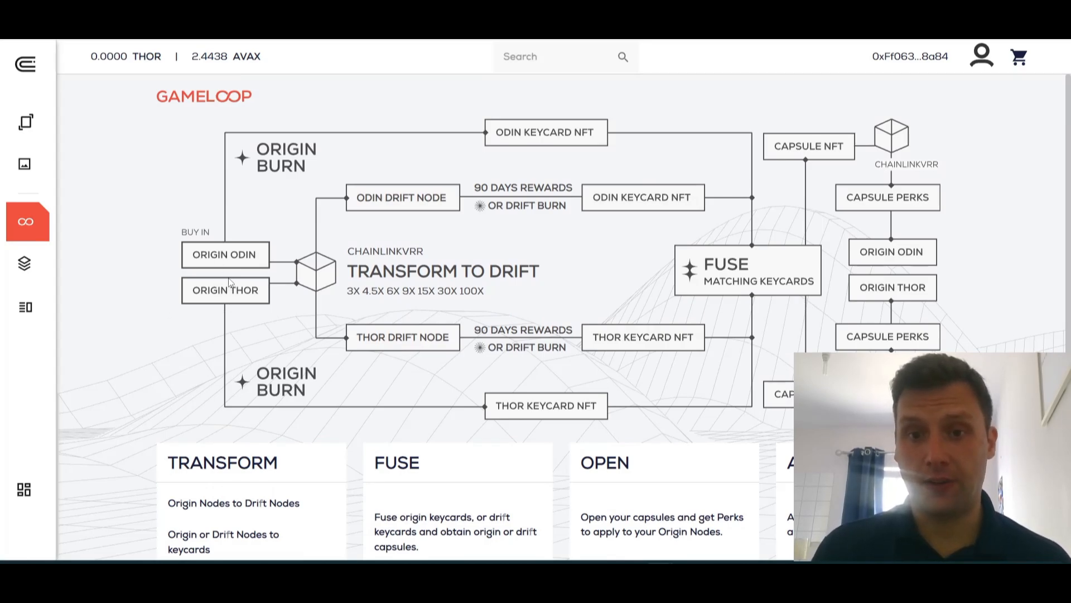
{"action": "scroll", "scroll_direction": "down", "scroll_amount": 3}
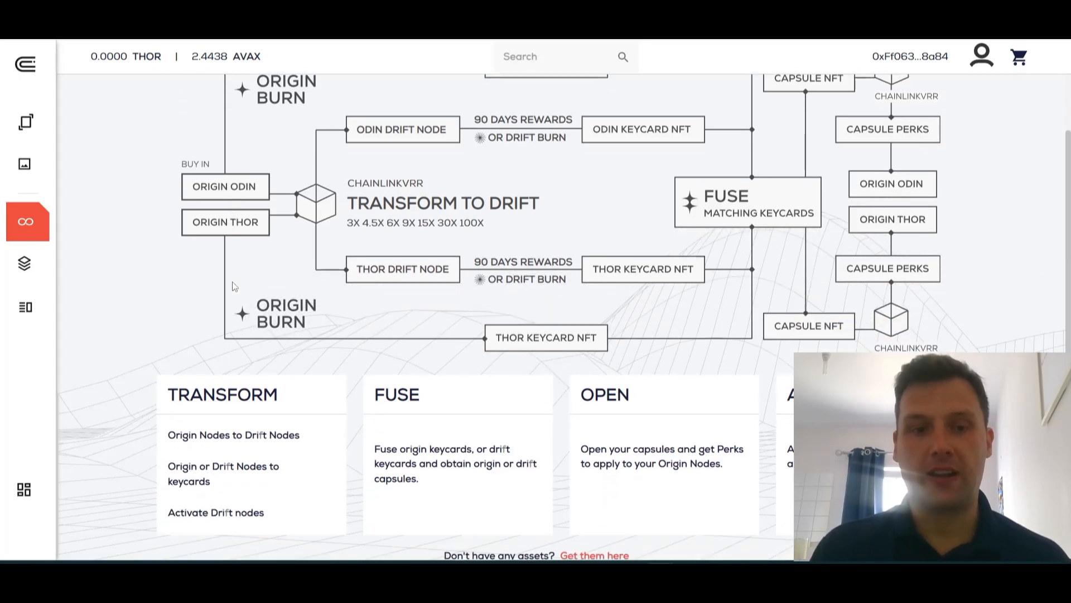
{"action": "scroll", "scroll_direction": "down", "scroll_amount": 3}
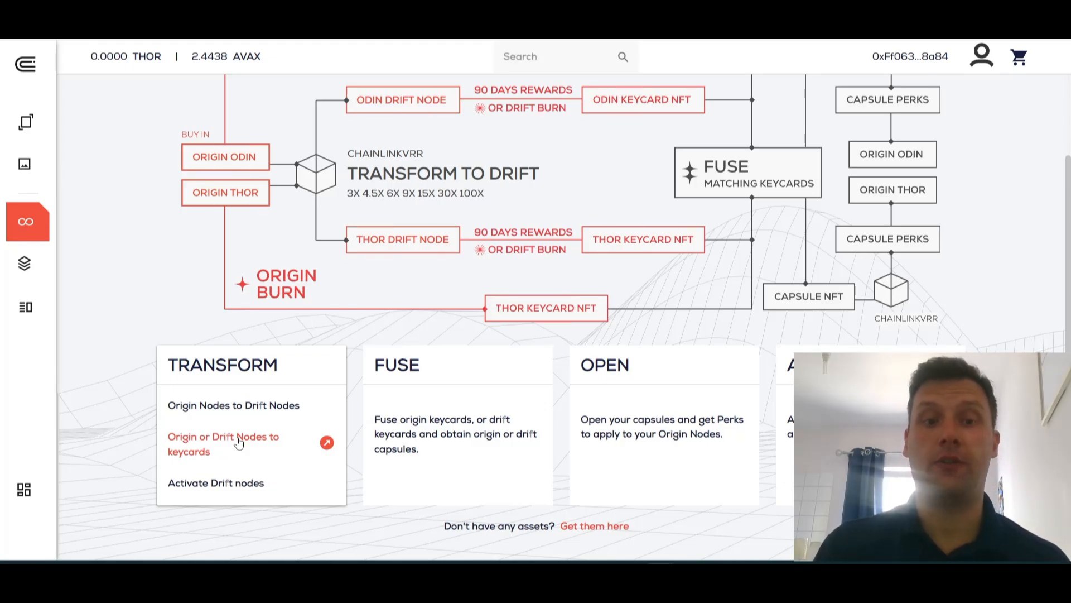
Open 'Origin or Drift Nodes to keycards' and scroll through the 60 Origin Thor nodes.
{"action": "left_click", "coordinate": [223, 444]}
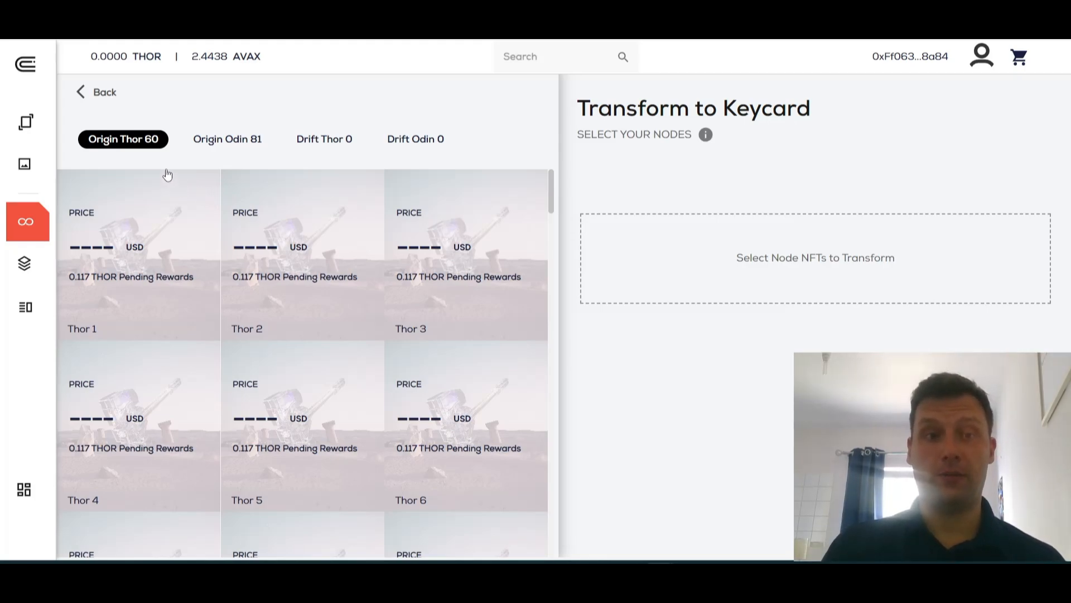
{"action": "mouse_move", "coordinate": [241, 204]}
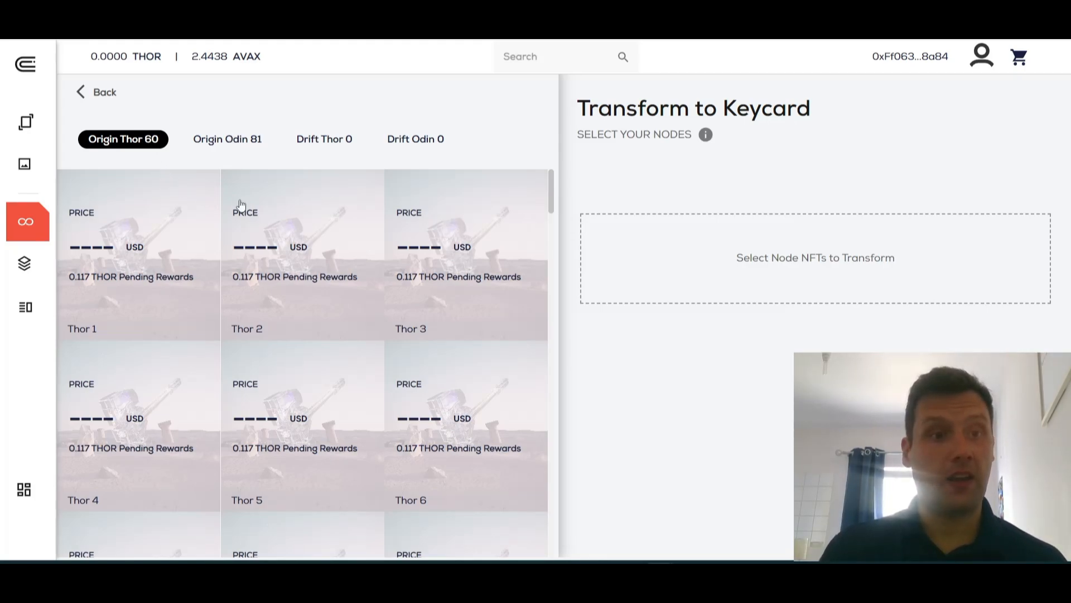
{"action": "scroll", "scroll_direction": "down", "scroll_amount": 3}
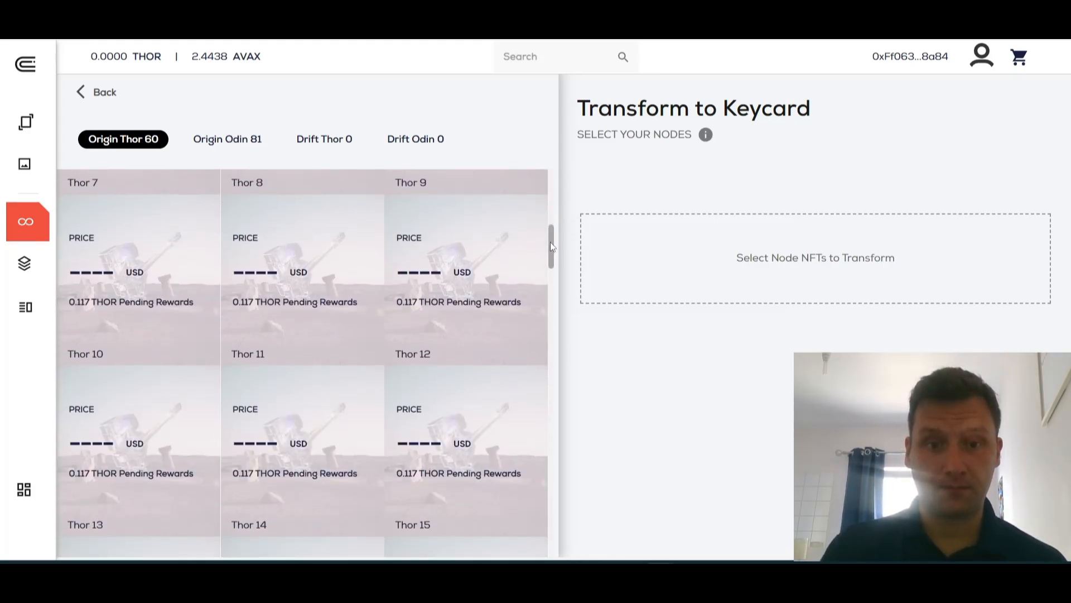
{"action": "scroll", "scroll_direction": "down", "scroll_amount": 3}
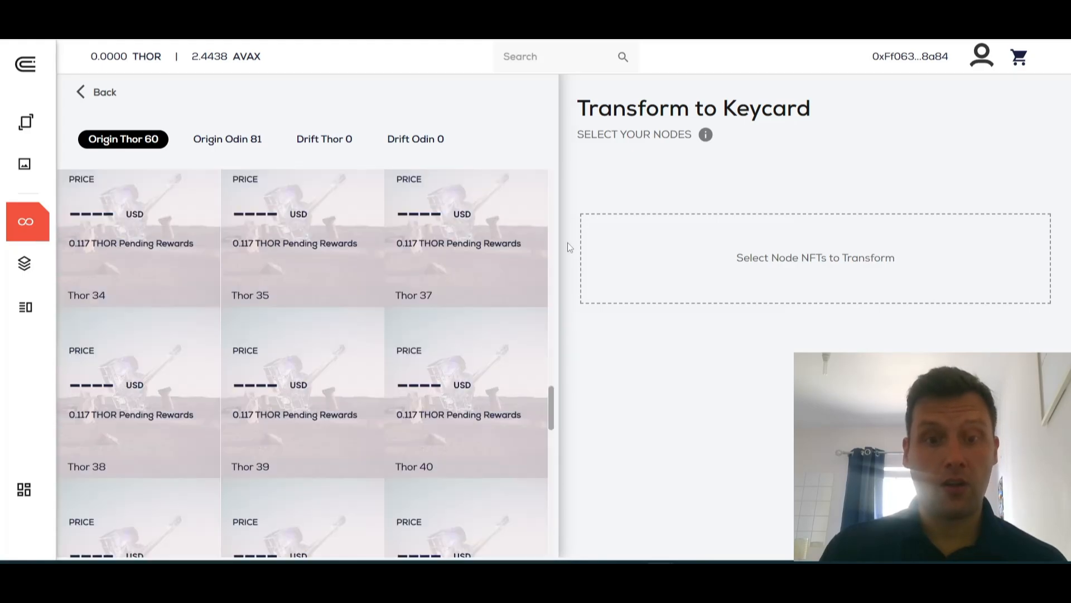
{"action": "scroll", "scroll_direction": "down", "scroll_amount": 3}
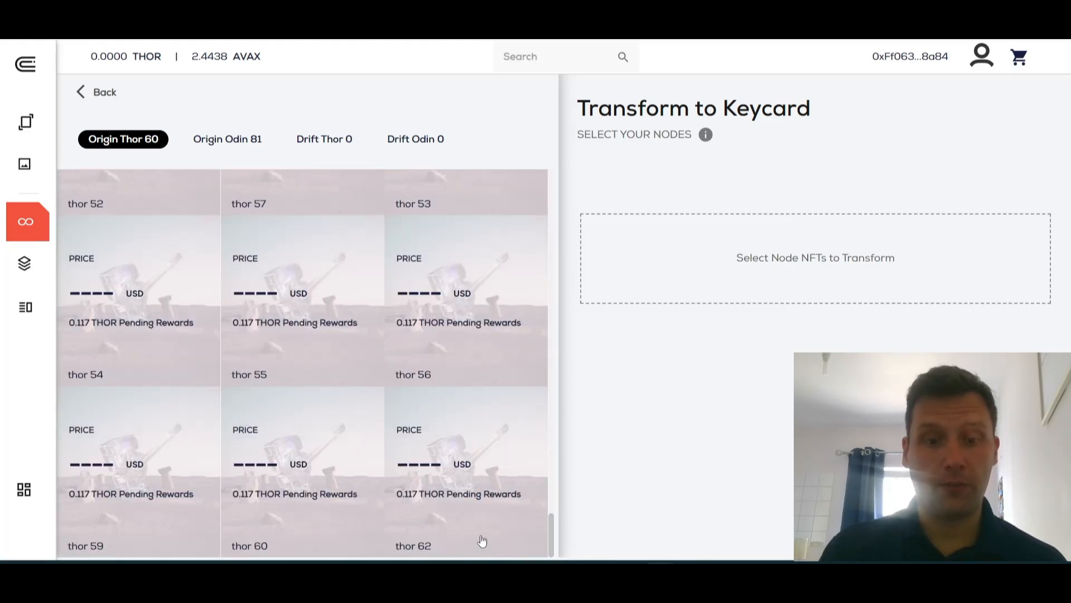
{"action": "left_click", "coordinate": [465, 472]}
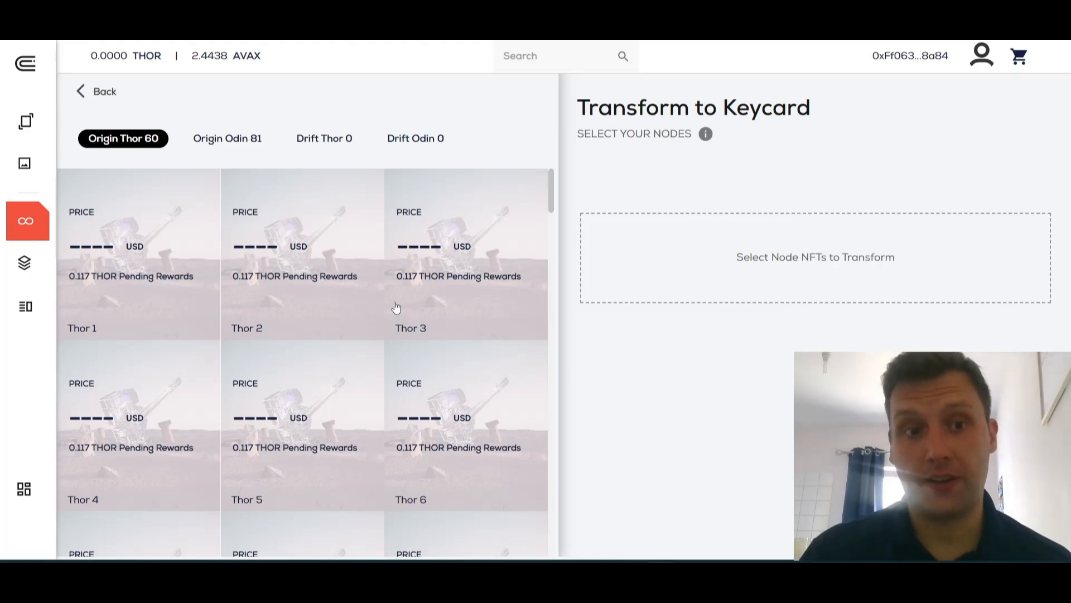
Browse the 81 Origin Odin nodes, then go to the Generate ThorFi Capsule page.
{"action": "left_click", "coordinate": [227, 137]}
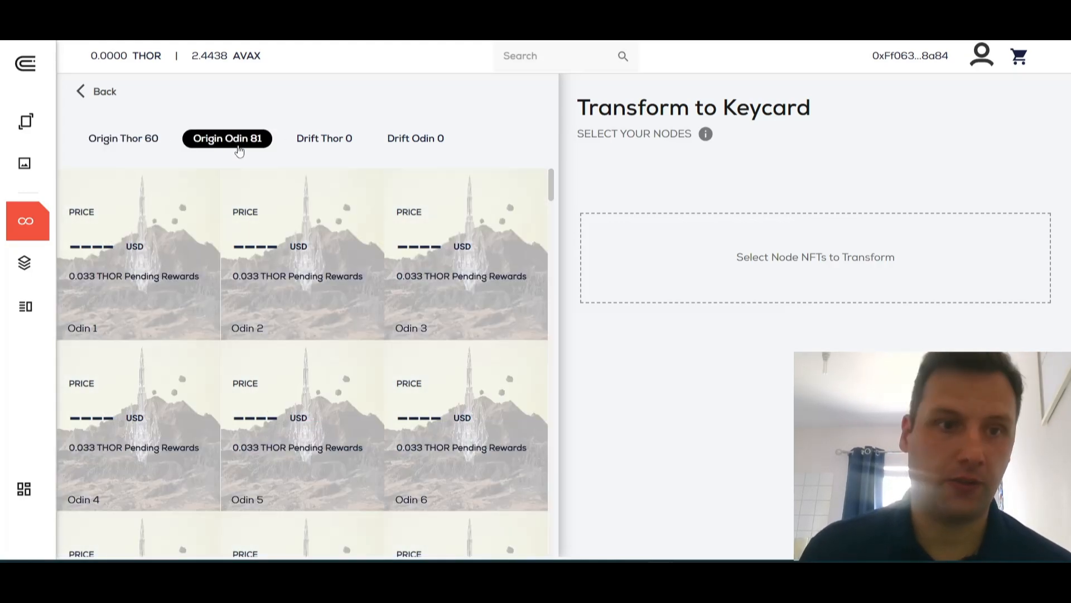
{"action": "scroll", "scroll_direction": "down", "scroll_amount": 3}
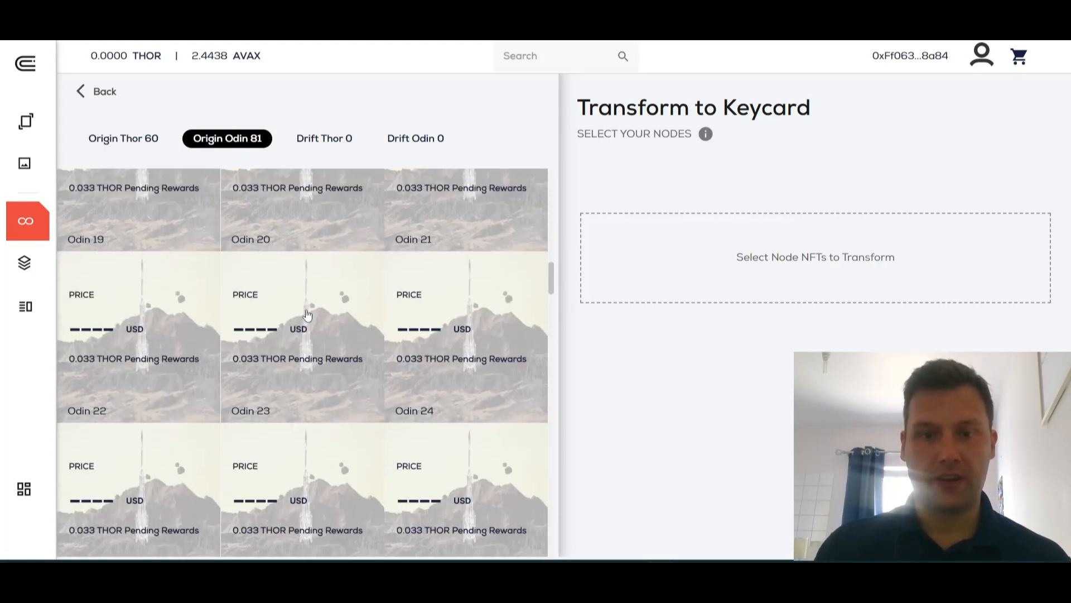
{"action": "scroll", "scroll_direction": "down", "scroll_amount": 3}
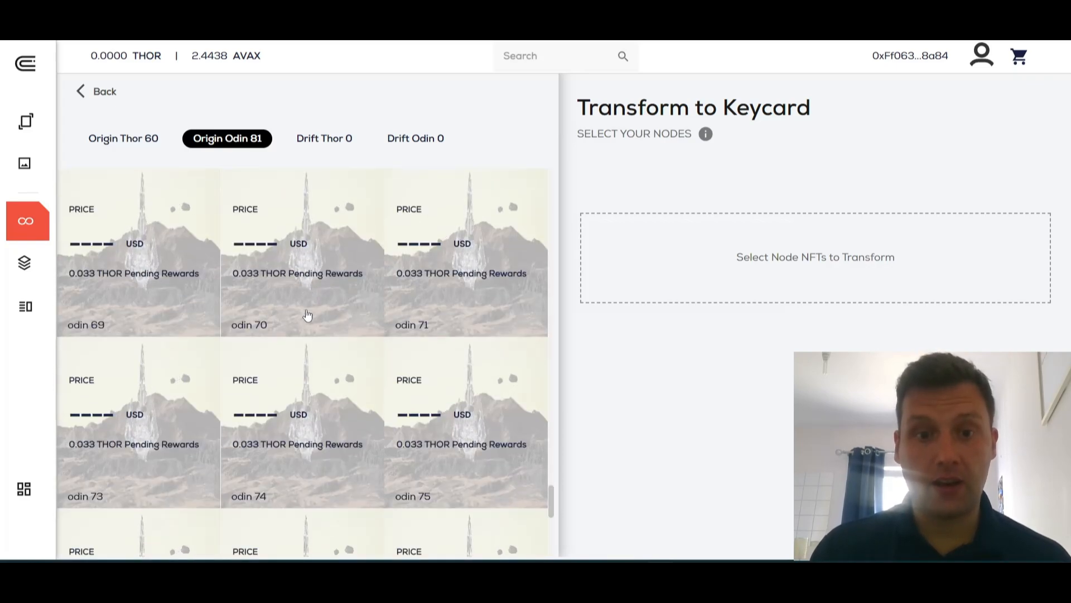
{"action": "scroll", "scroll_direction": "down", "scroll_amount": 3}
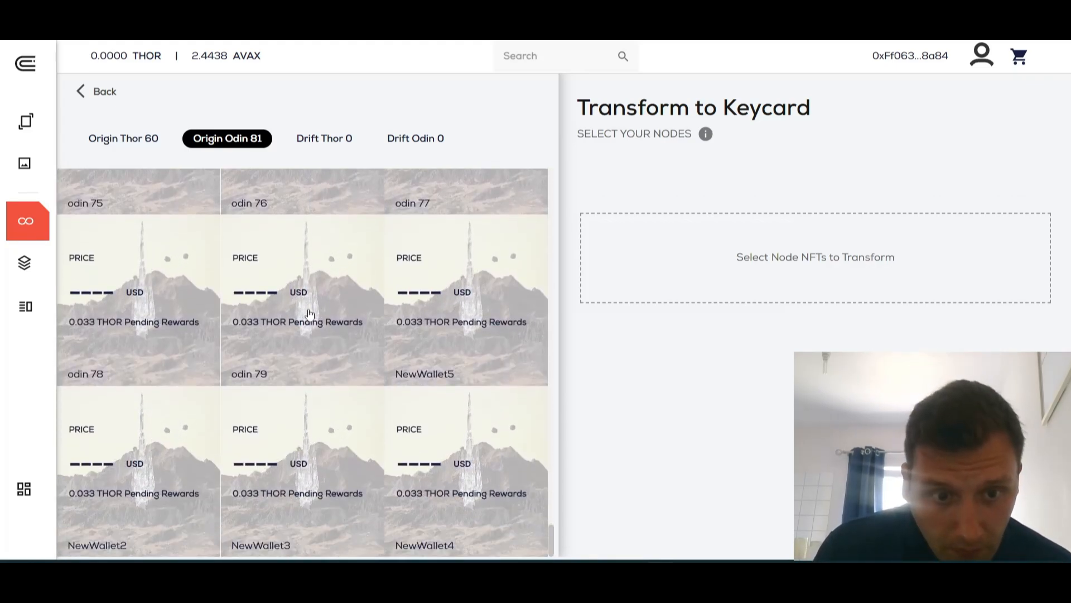
{"action": "mouse_move", "coordinate": [168, 508]}
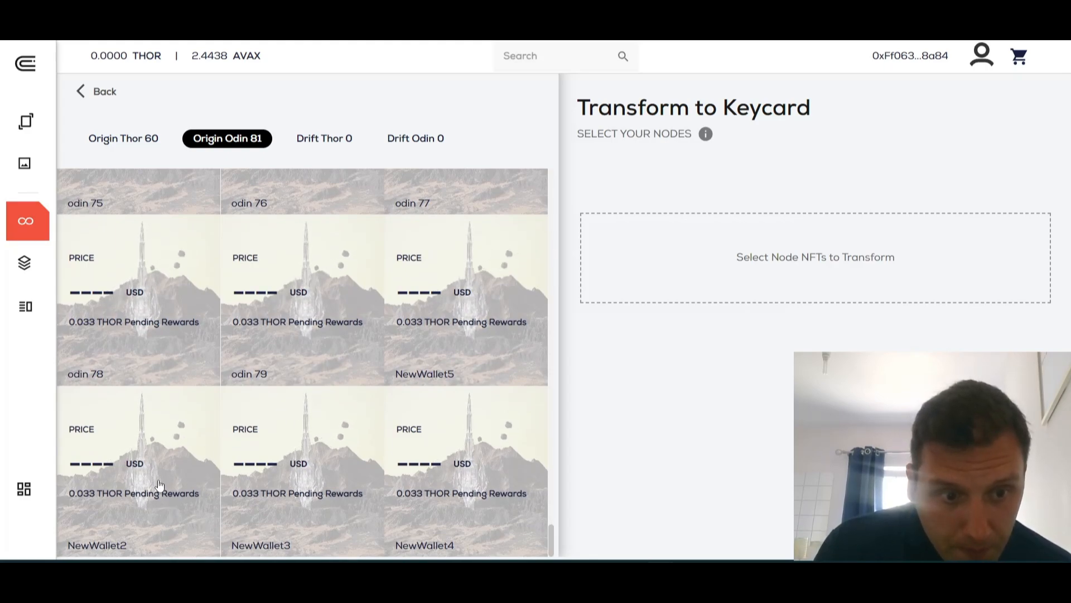
{"action": "left_click", "coordinate": [138, 471]}
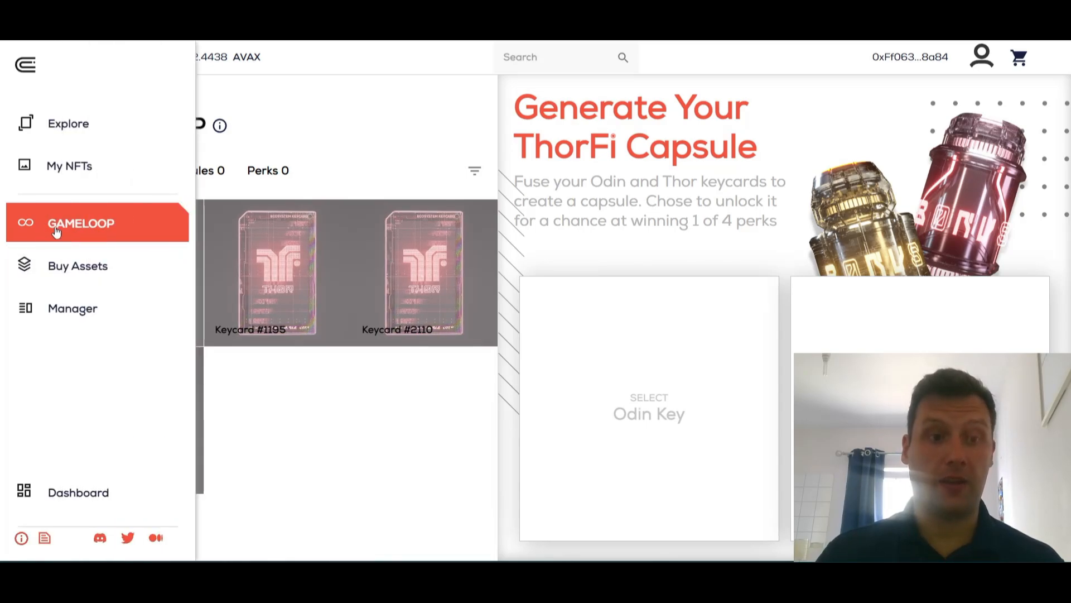
Select Odin Keycard #1474 and Thor Keycard #1195, approve them, and create the capsule.
{"action": "left_click", "coordinate": [81, 223]}
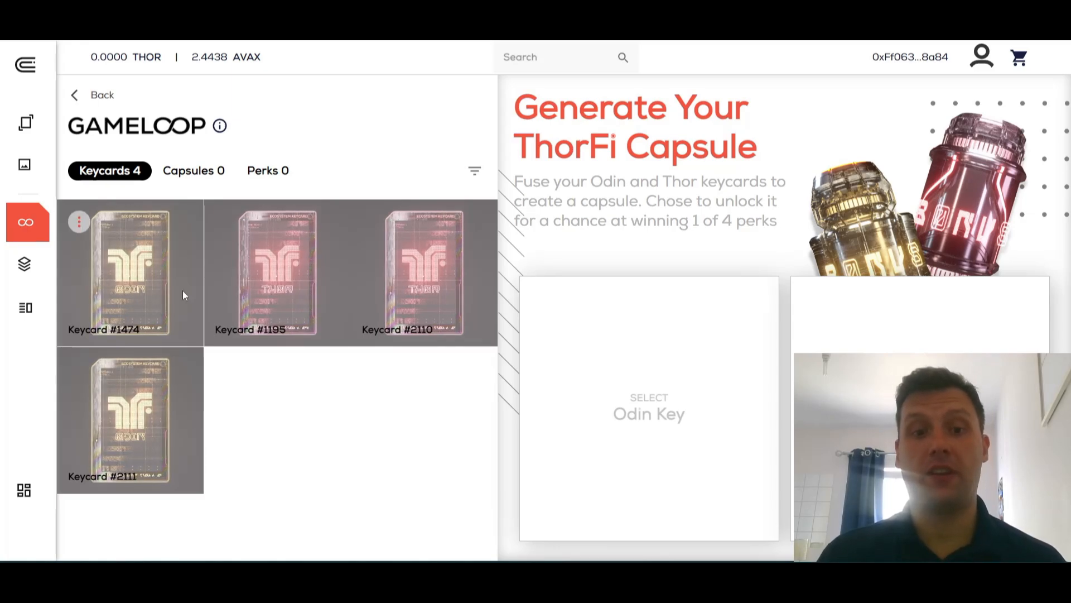
{"action": "left_click", "coordinate": [130, 271]}
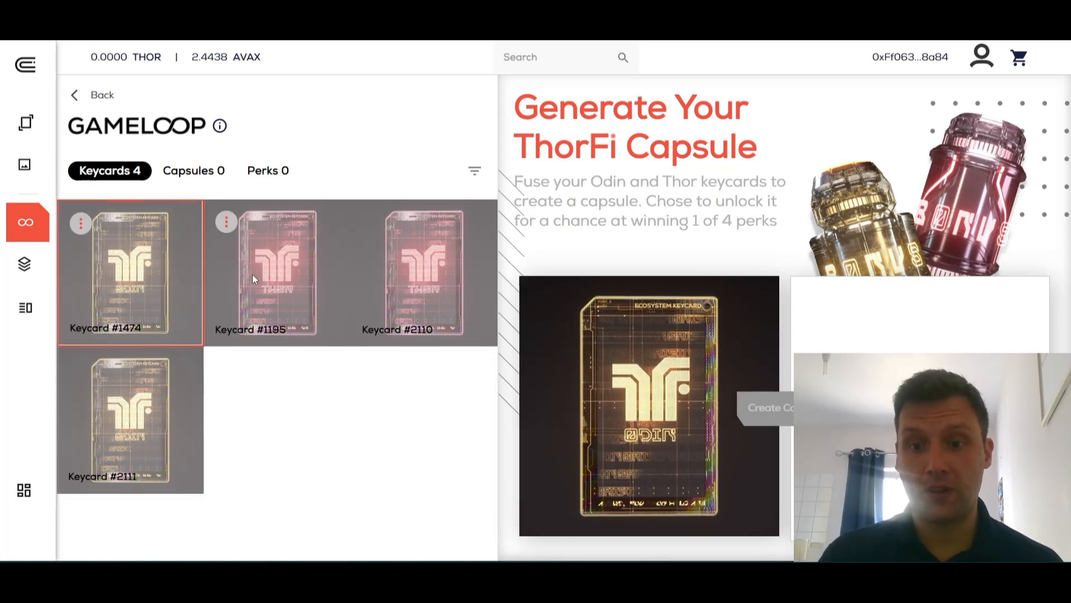
{"action": "left_click", "coordinate": [276, 270]}
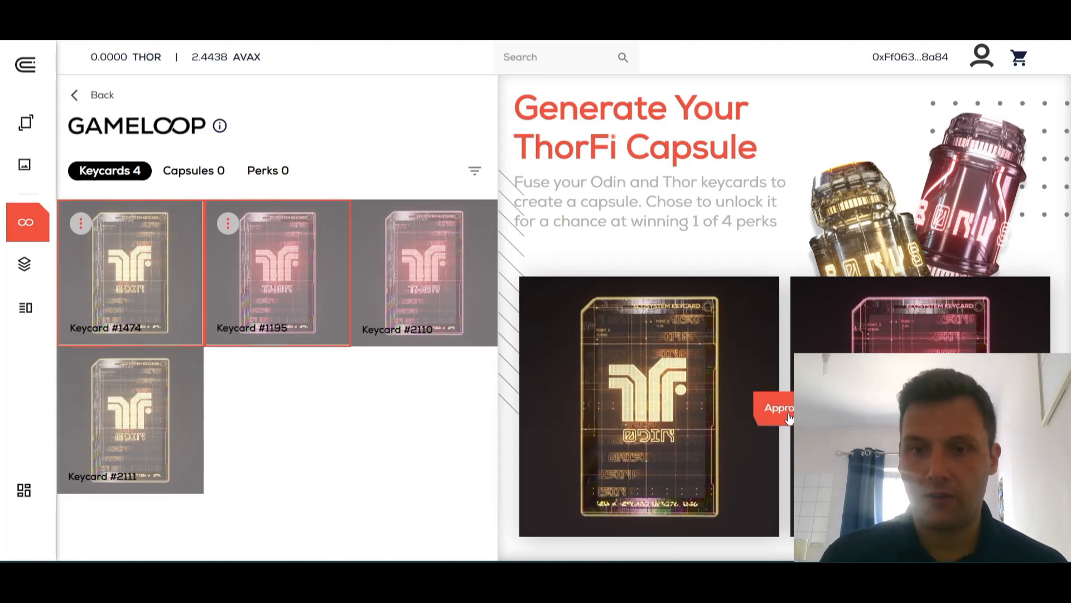
{"action": "left_click", "coordinate": [776, 407]}
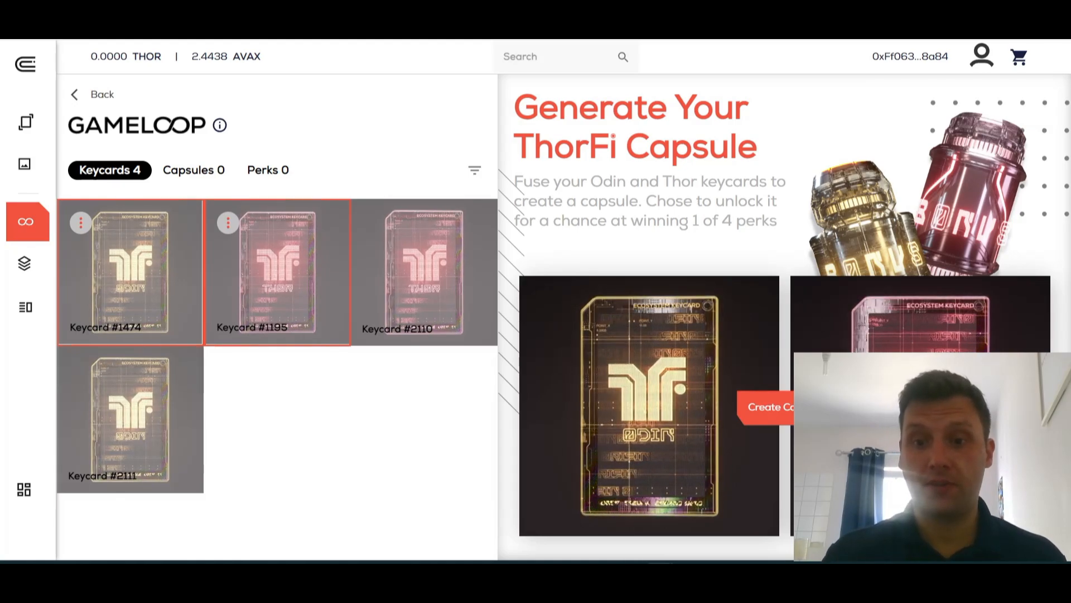
{"action": "left_click", "coordinate": [768, 406]}
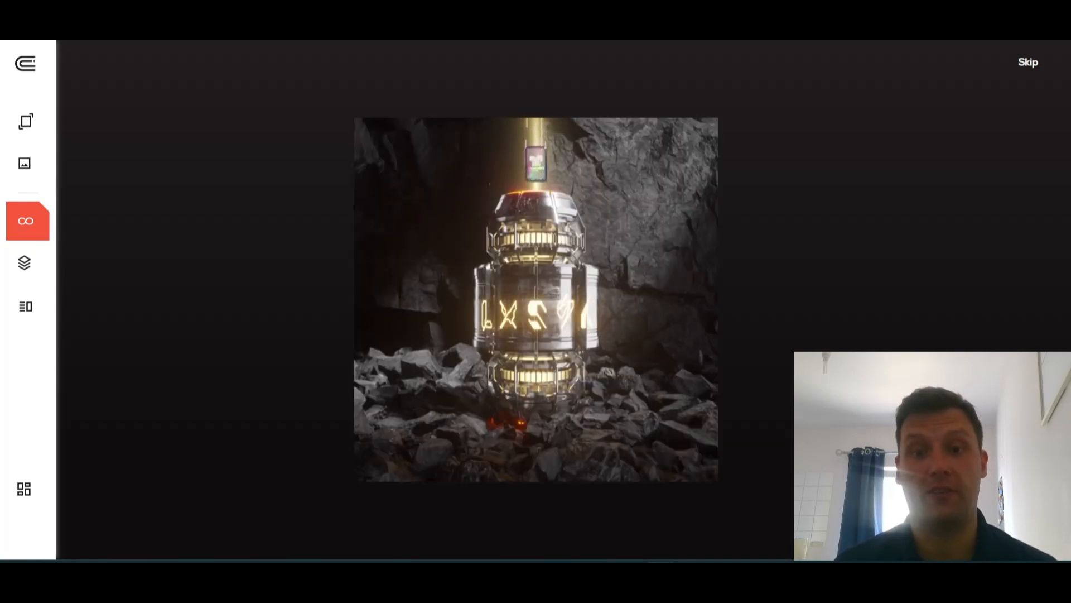
Skip the capsule animation to reveal the 50.0 THOR Voucher perk.
{"action": "left_click", "coordinate": [1028, 61]}
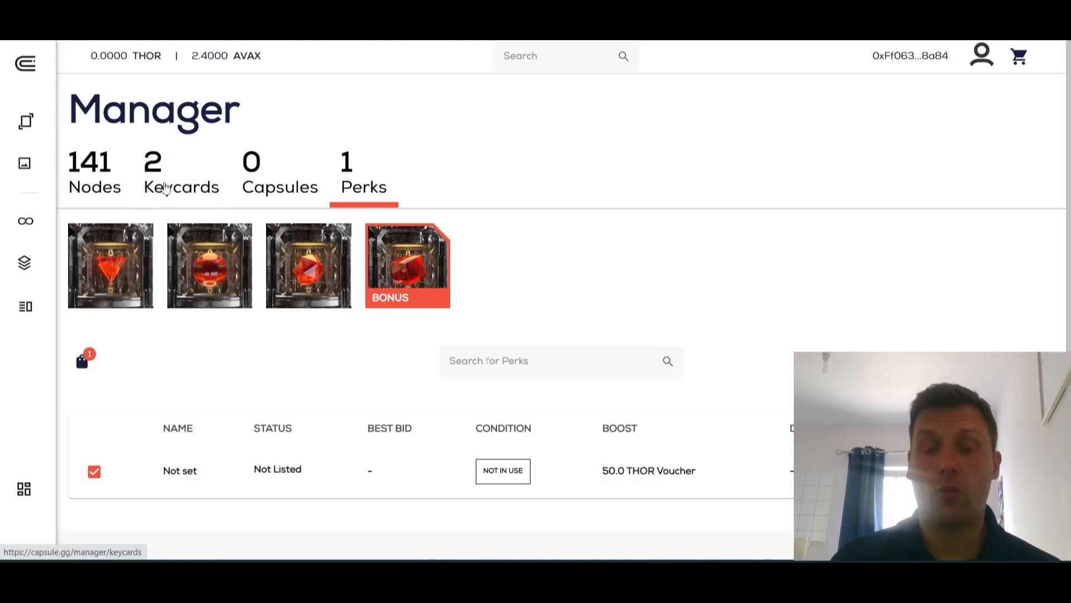
Review the remaining Thor keycards, then select Keycard #2111 on the GameLoop page.
{"action": "left_click", "coordinate": [180, 187]}
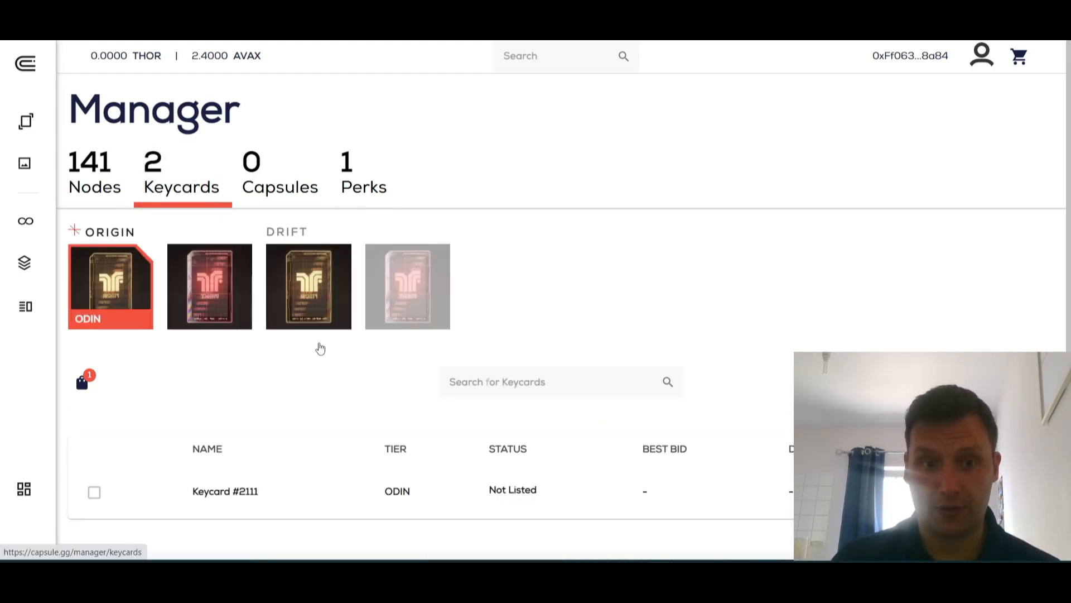
{"action": "scroll", "scroll_direction": "down", "scroll_amount": 3}
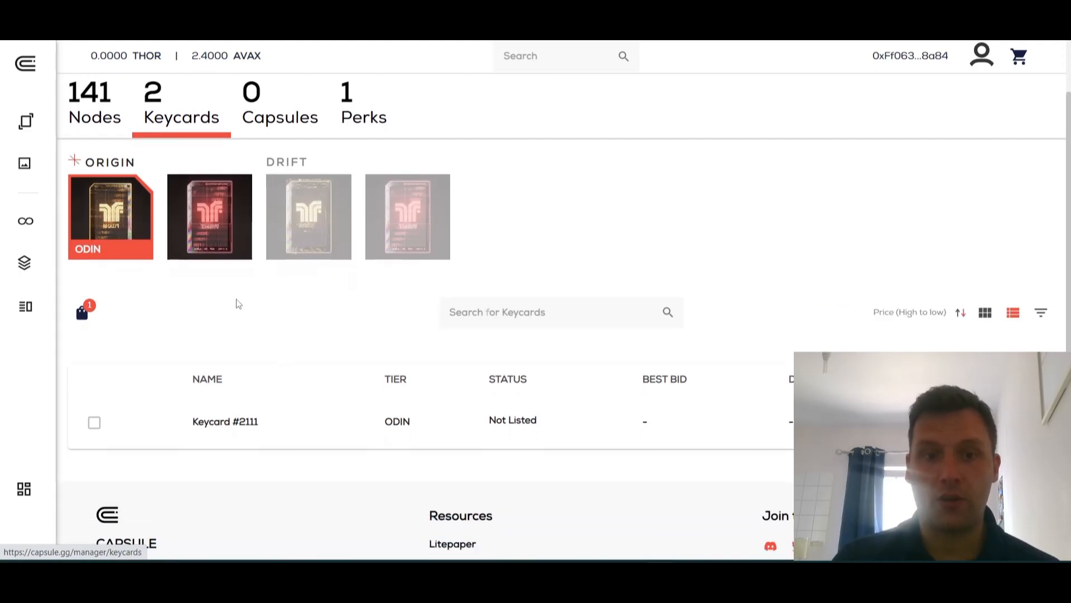
{"action": "left_click", "coordinate": [209, 216]}
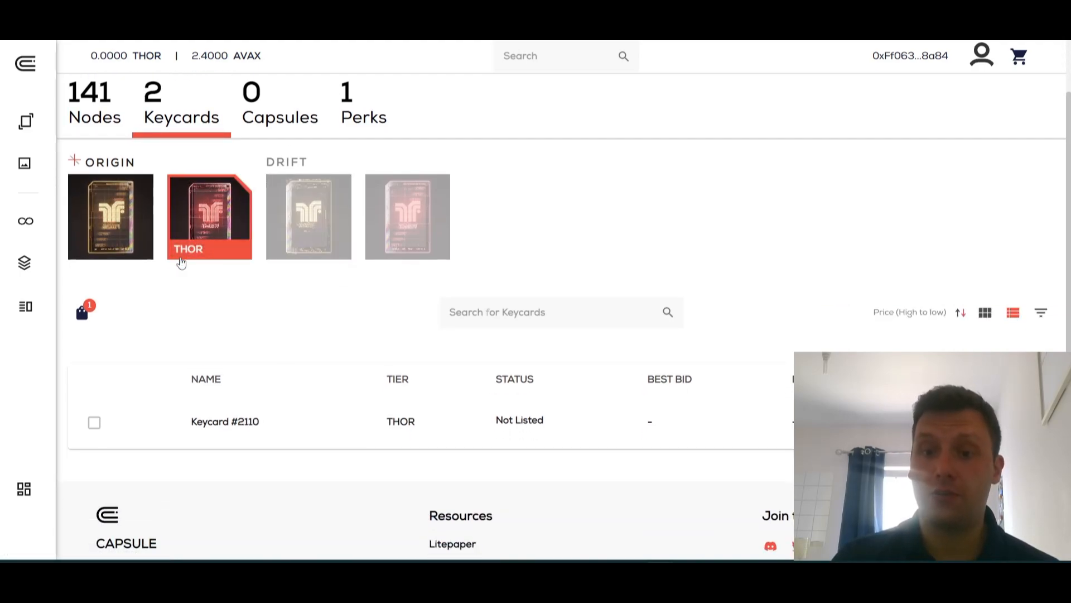
{"action": "scroll", "scroll_direction": "down", "scroll_amount": 3}
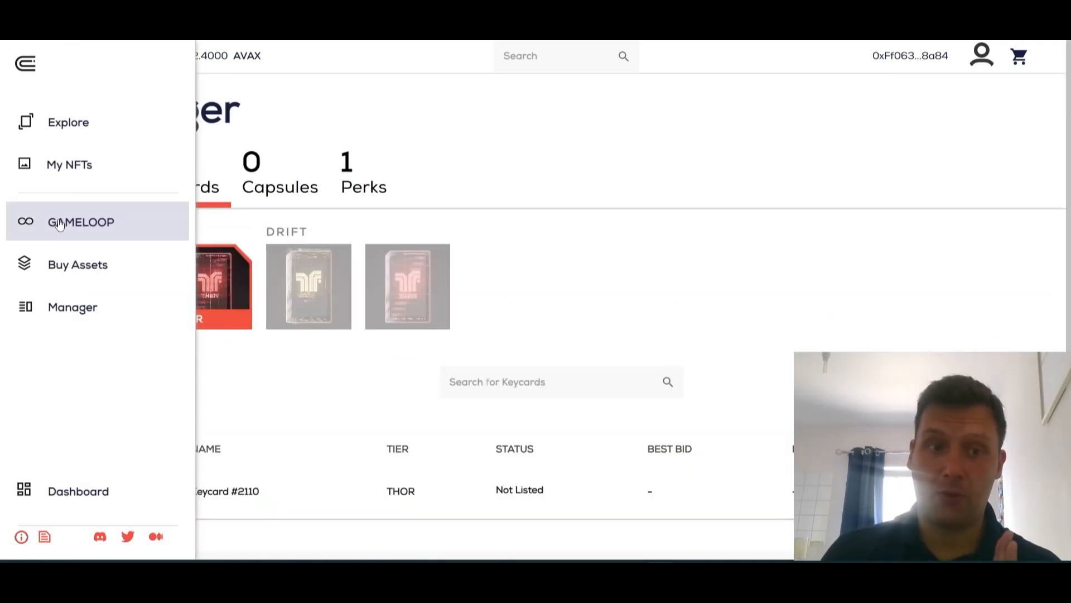
{"action": "left_click", "coordinate": [80, 221]}
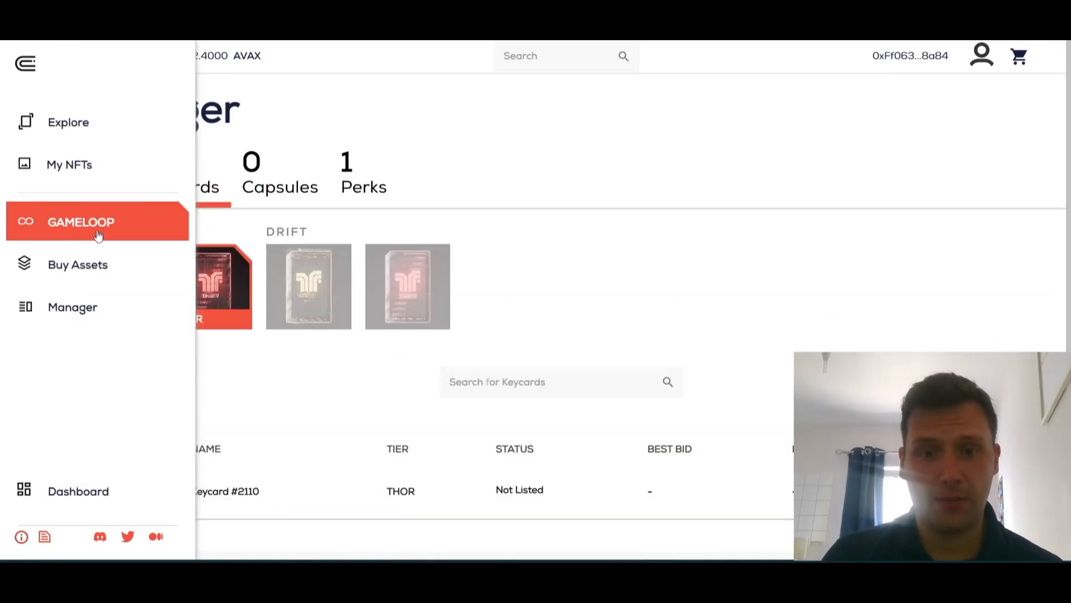
{"action": "left_click", "coordinate": [80, 222]}
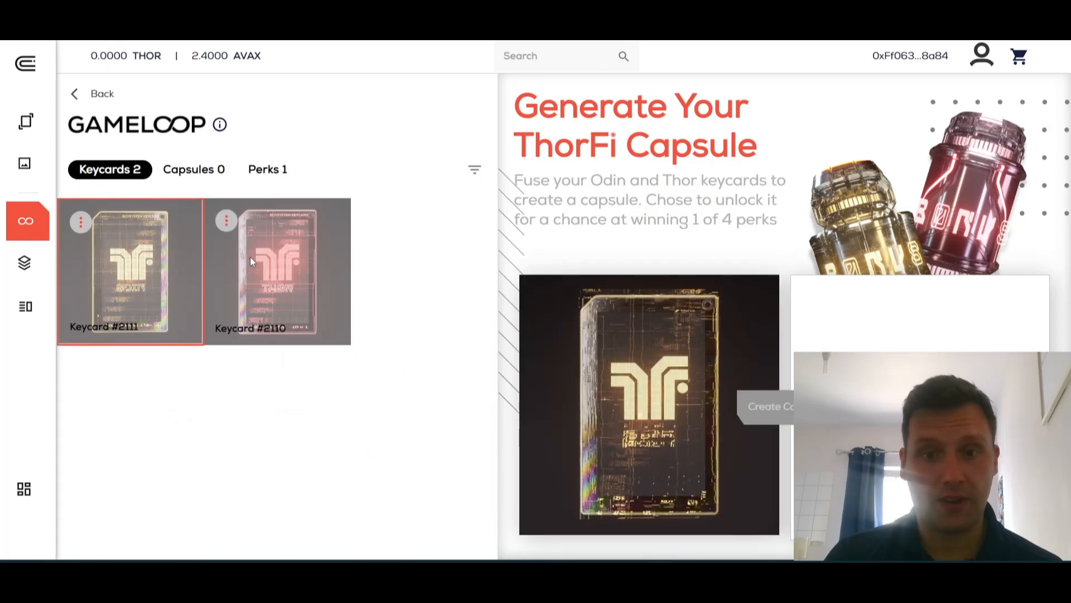
Fuse Keycards #2111 and #2110 into a capsule and view it.
{"action": "left_click", "coordinate": [277, 266]}
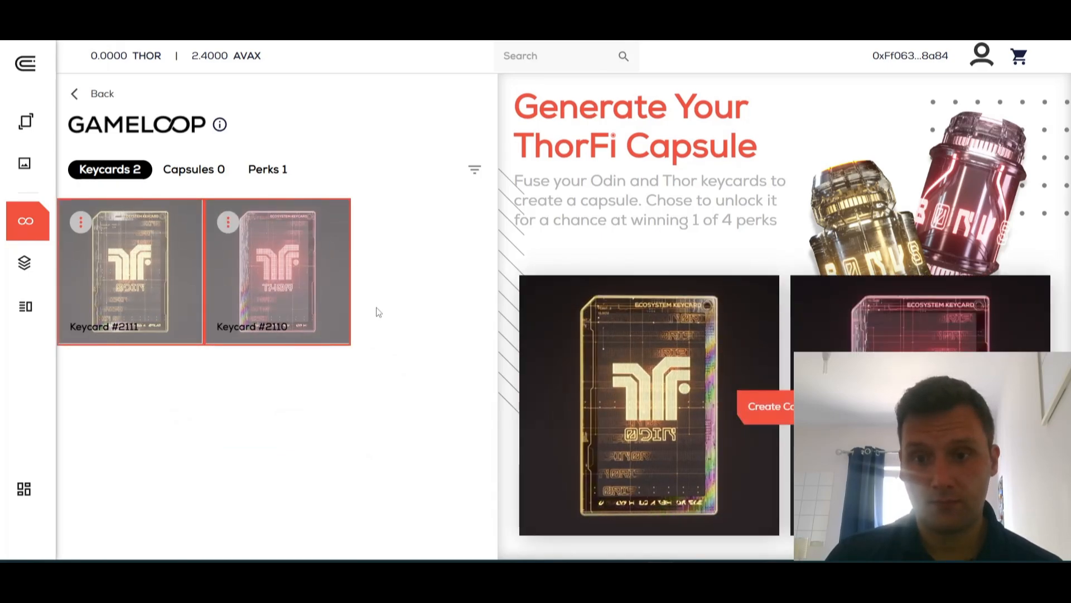
{"action": "left_click", "coordinate": [770, 405]}
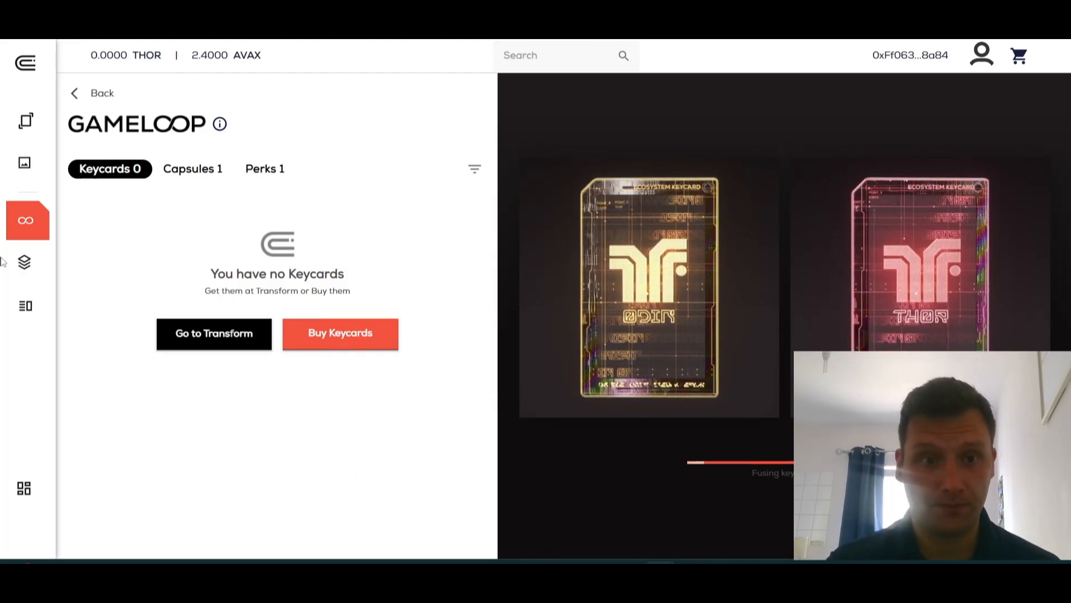
{"action": "left_click", "coordinate": [192, 168]}
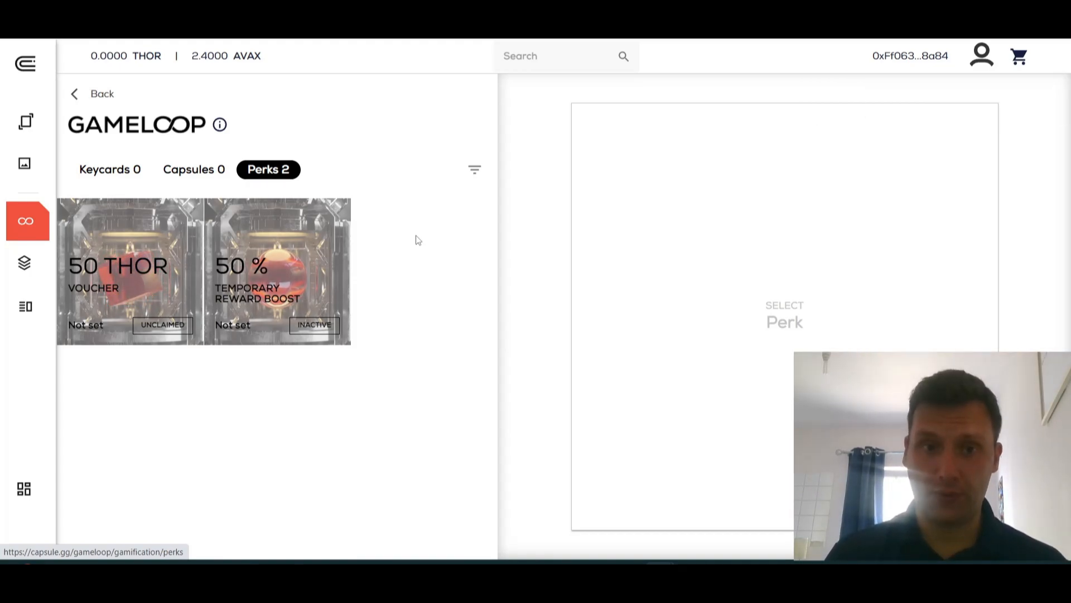
Pick the 50% Temporary Reward Boost perk in GameLoop and bring up its node picker.
{"action": "left_click", "coordinate": [25, 307]}
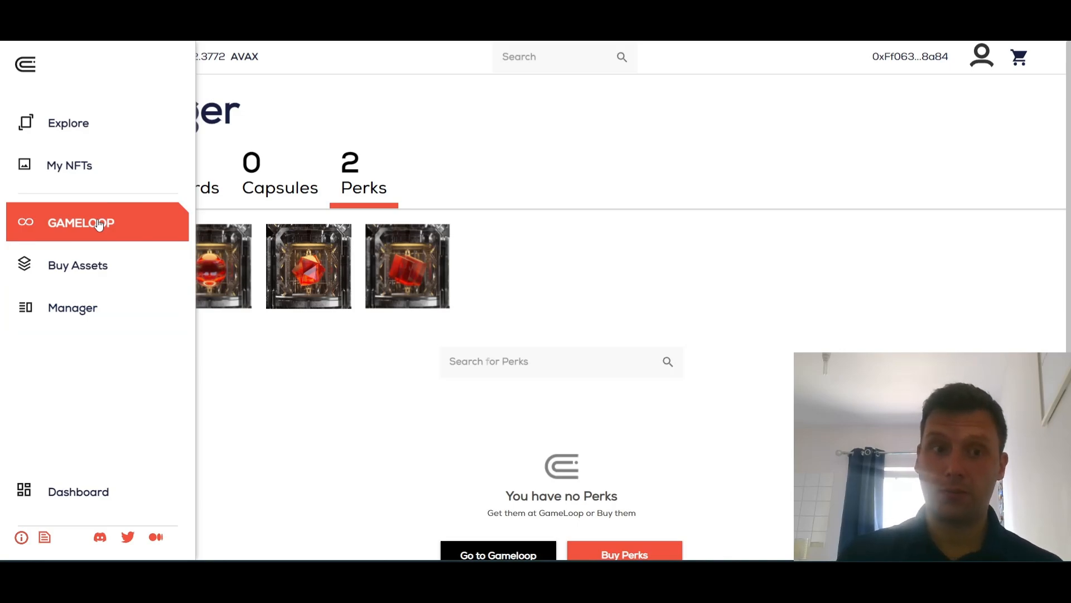
{"action": "left_click", "coordinate": [80, 222]}
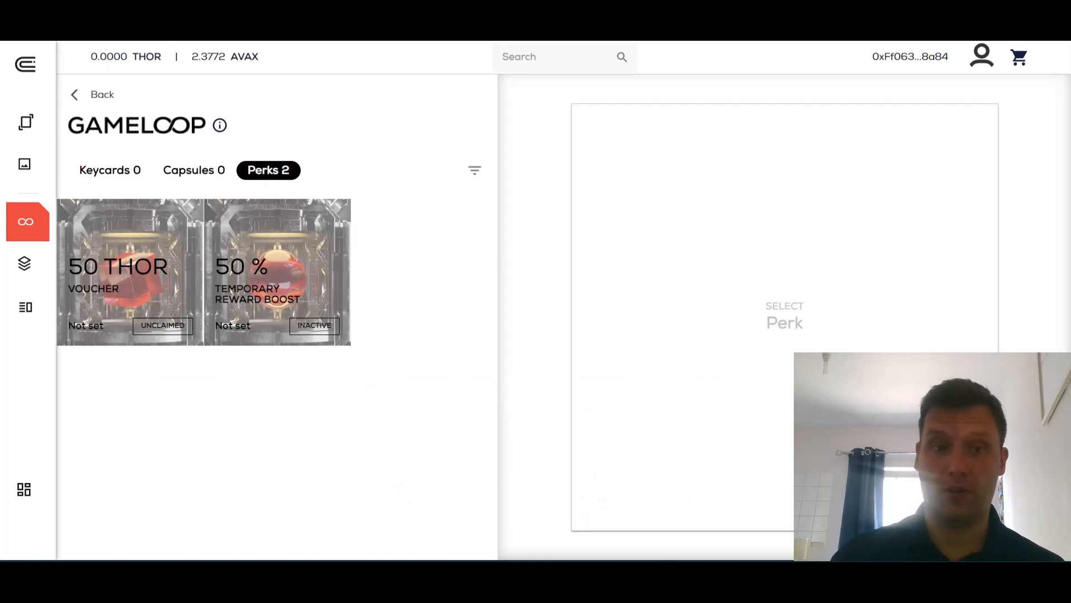
{"action": "left_click", "coordinate": [277, 272]}
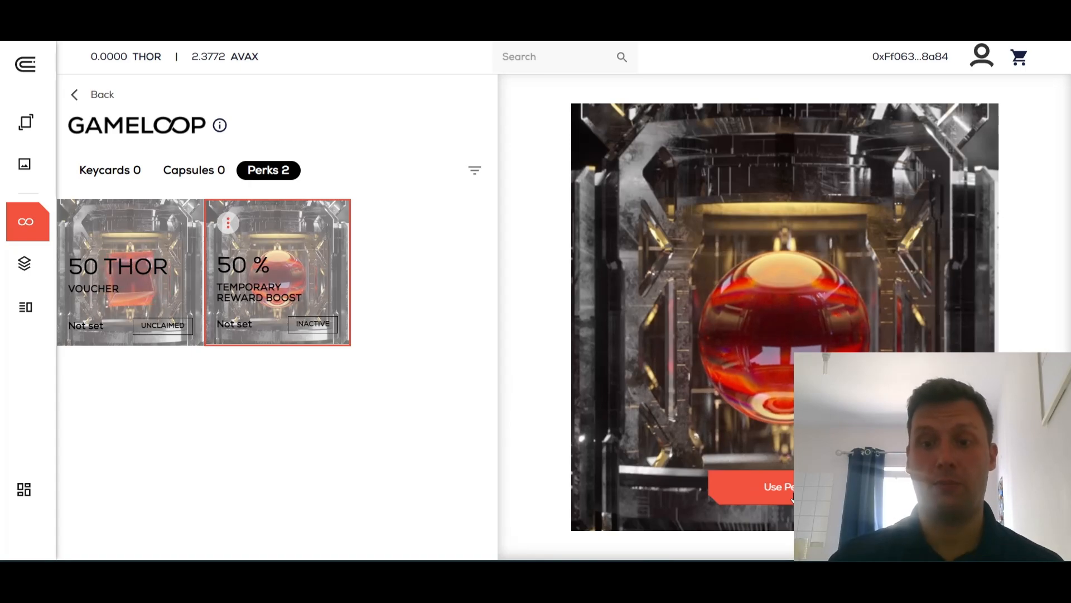
{"action": "left_click", "coordinate": [773, 486]}
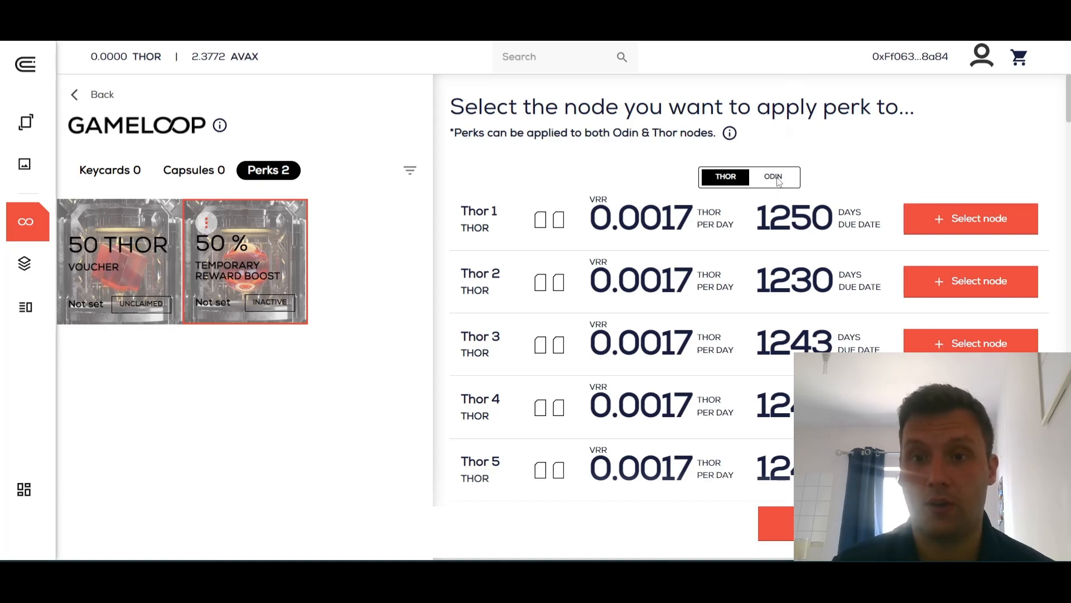
Switch to Odin nodes and apply the reward boost to Odin 1.
{"action": "left_click", "coordinate": [773, 177]}
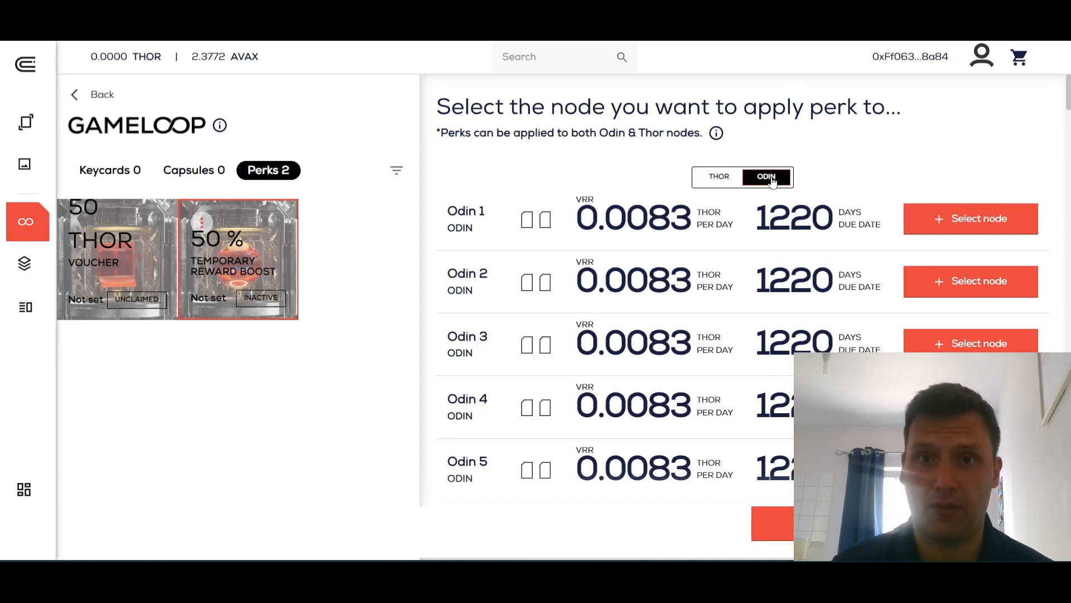
{"action": "mouse_move", "coordinate": [805, 188]}
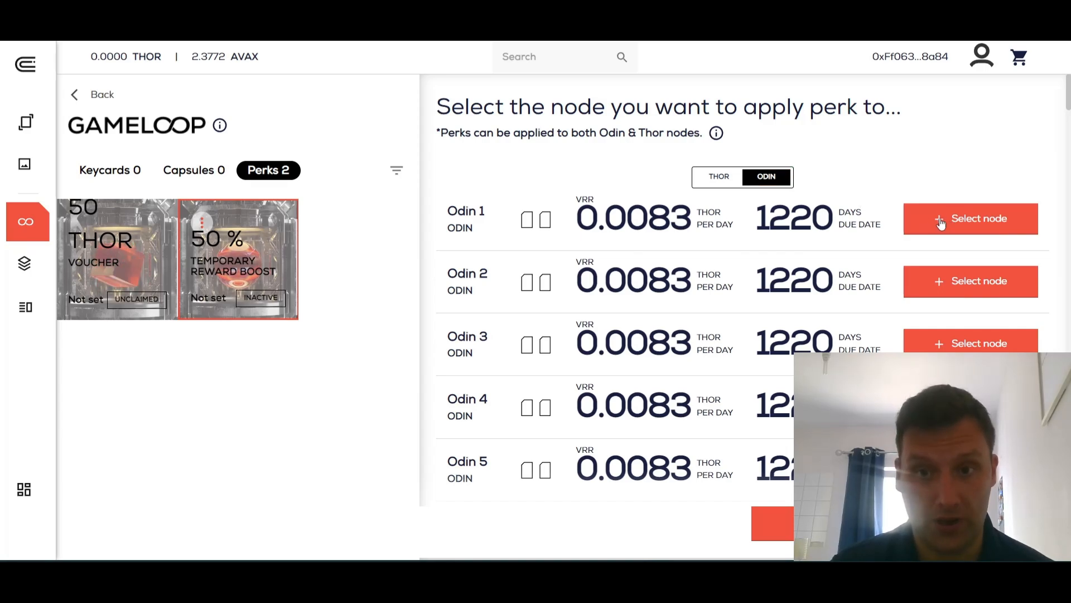
{"action": "left_click", "coordinate": [970, 218]}
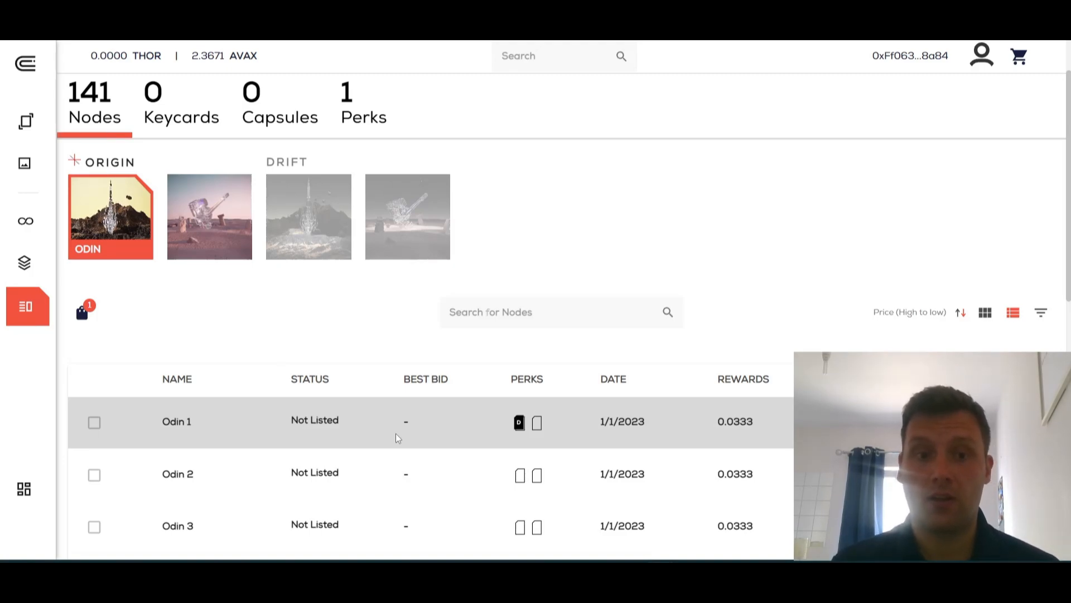
{"action": "mouse_move", "coordinate": [560, 419]}
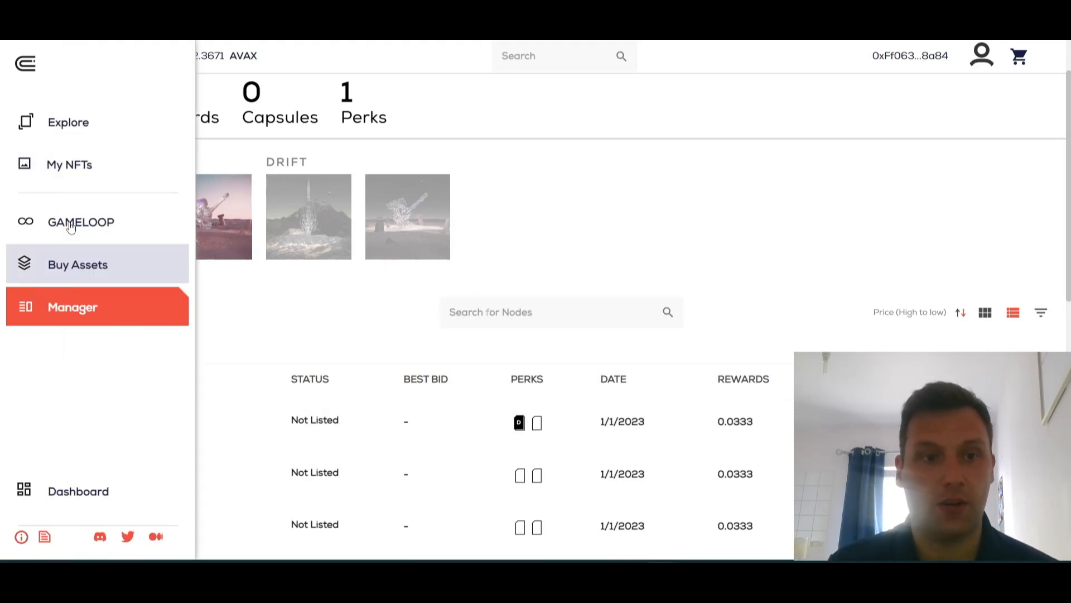
Browse Manager's owned perks to reach the 50 THOR voucher, Perk #531.
{"action": "left_click", "coordinate": [80, 221]}
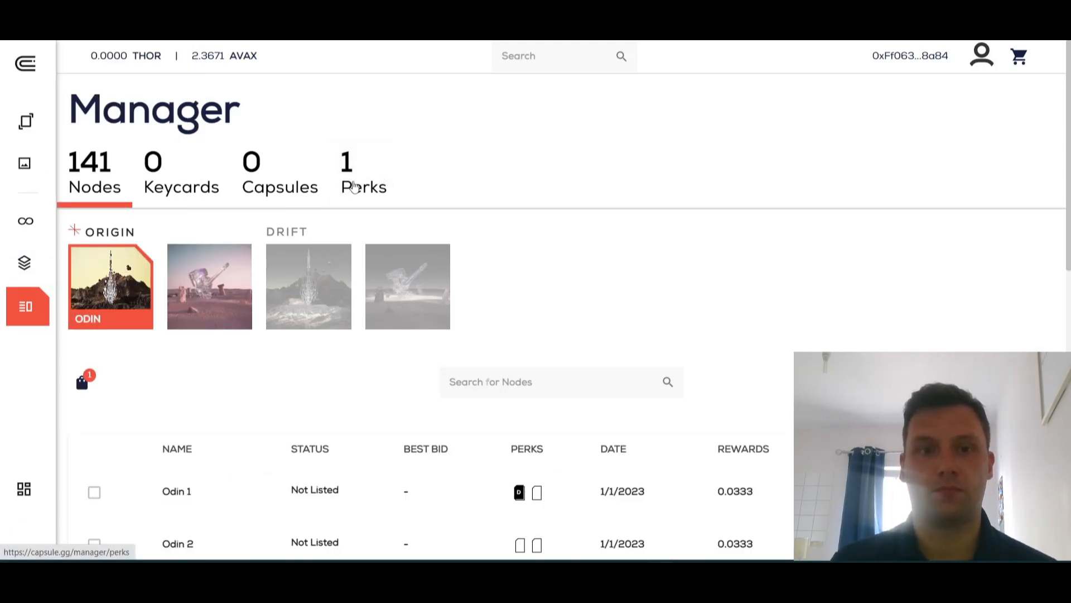
{"action": "left_click", "coordinate": [363, 187]}
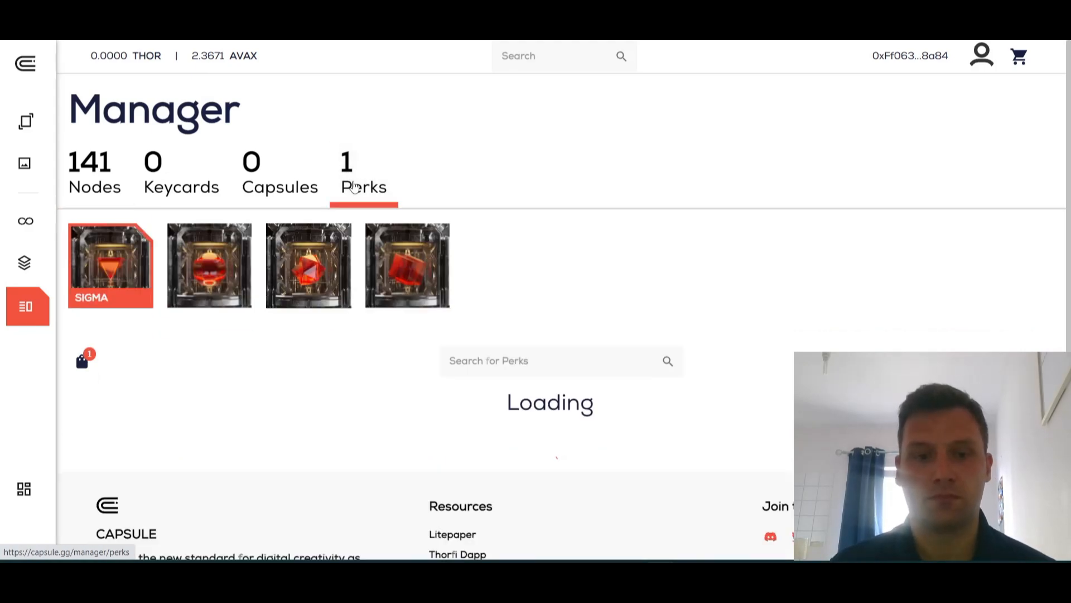
{"action": "scroll", "scroll_direction": "down", "scroll_amount": 3}
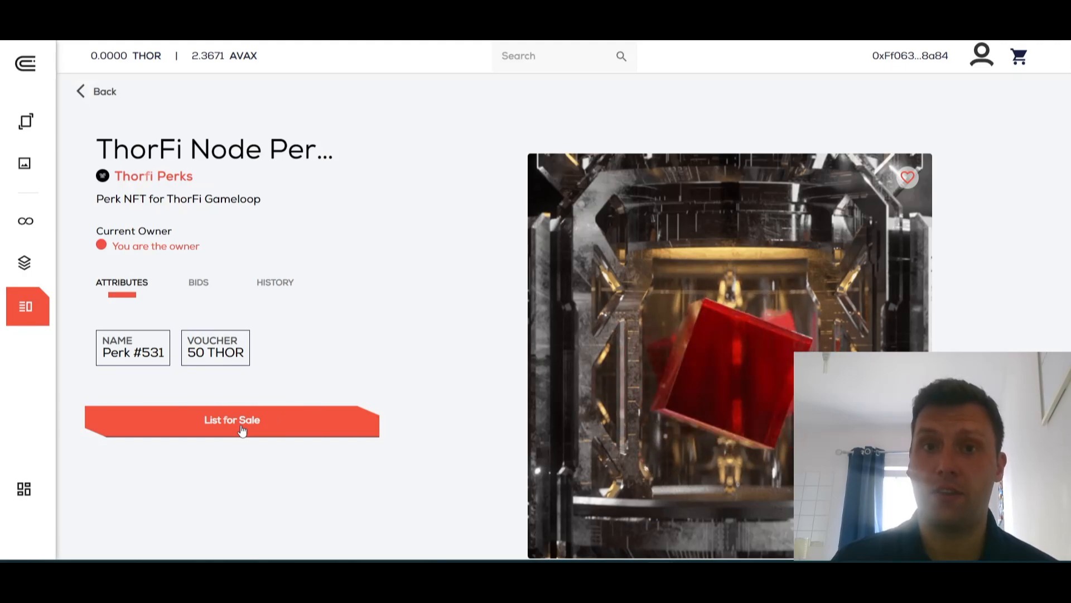
List Perk #531 for sale at 1 AVAX and request approval.
{"action": "left_click", "coordinate": [231, 420]}
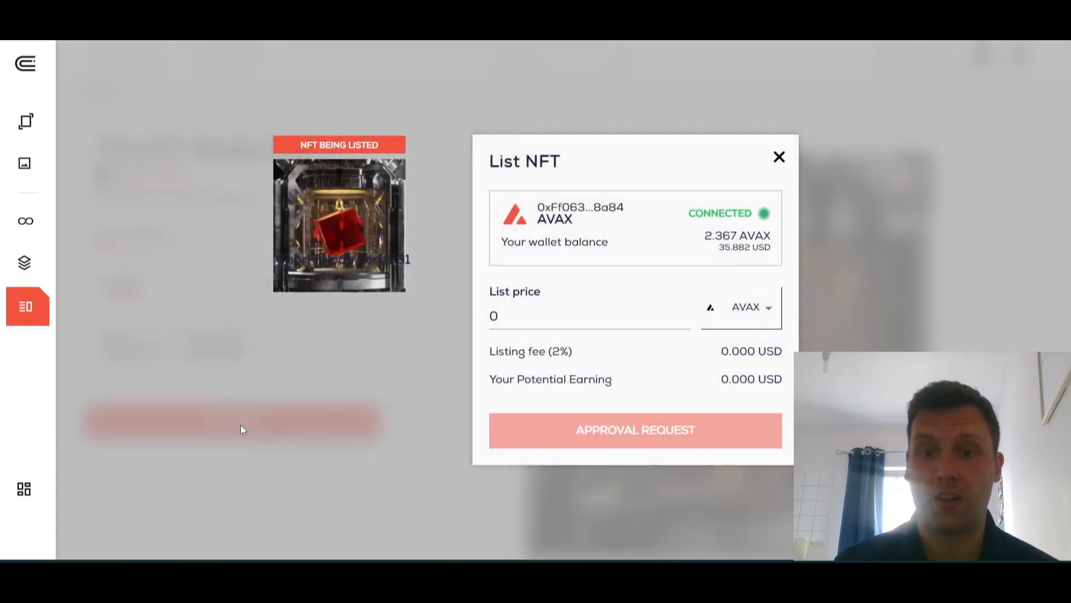
{"action": "left_click", "coordinate": [589, 316]}
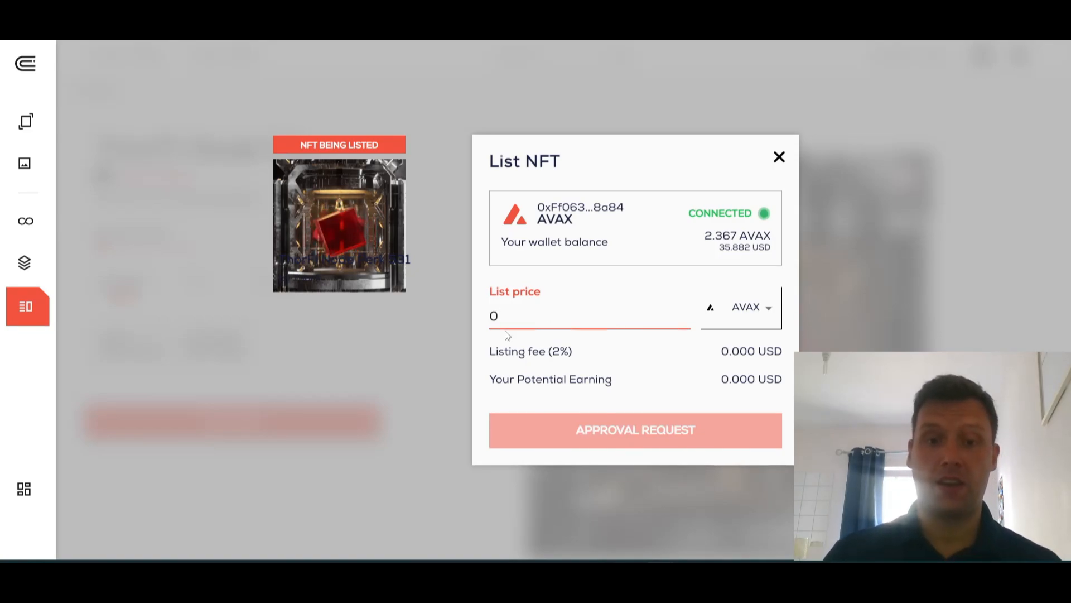
{"action": "type", "text": "1"}
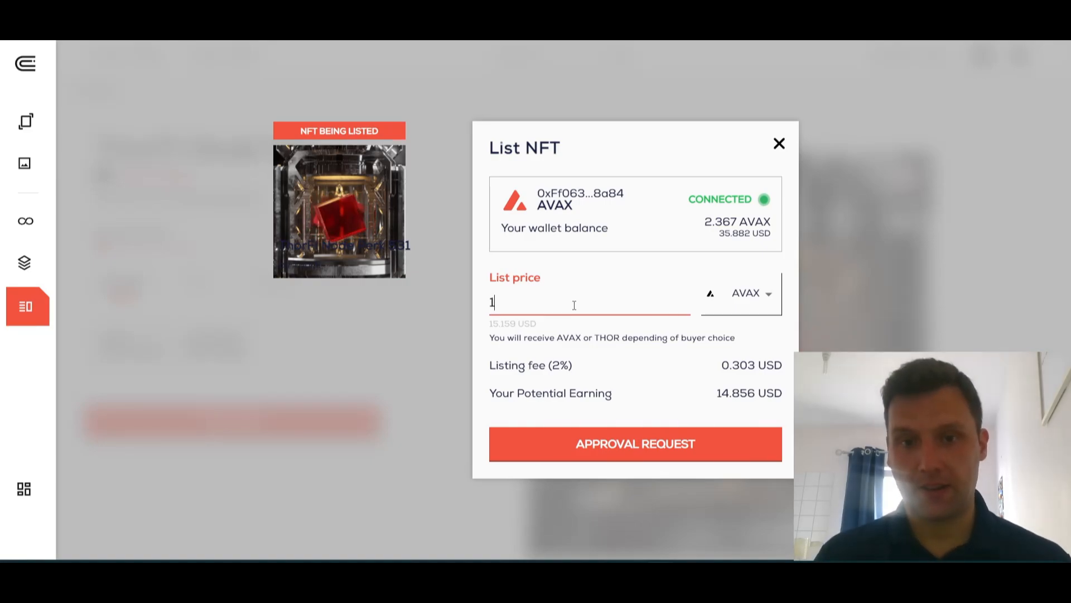
{"action": "mouse_move", "coordinate": [669, 478]}
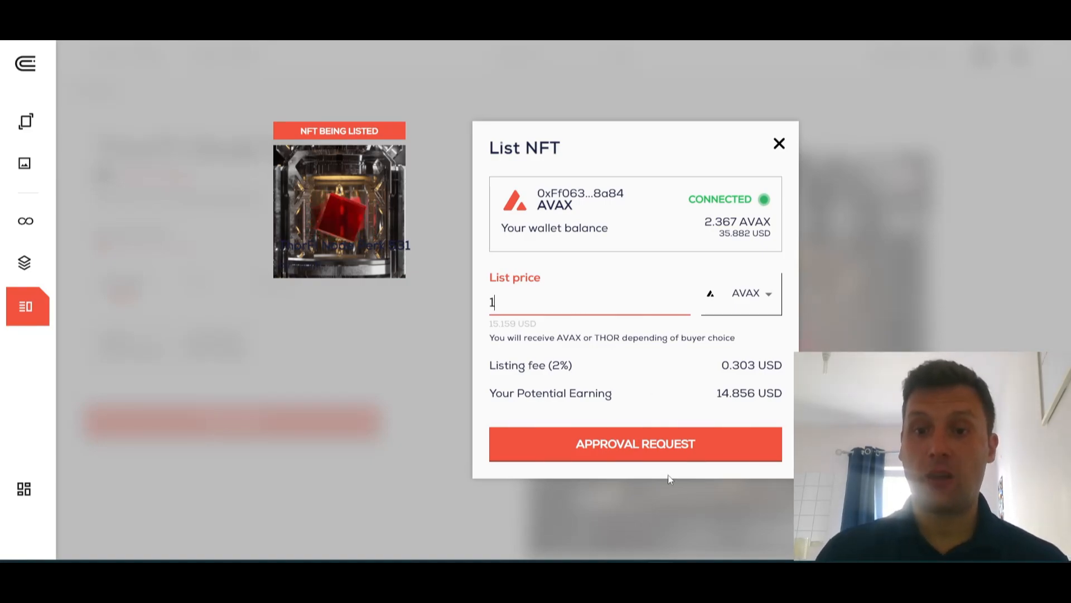
{"action": "left_click", "coordinate": [633, 444]}
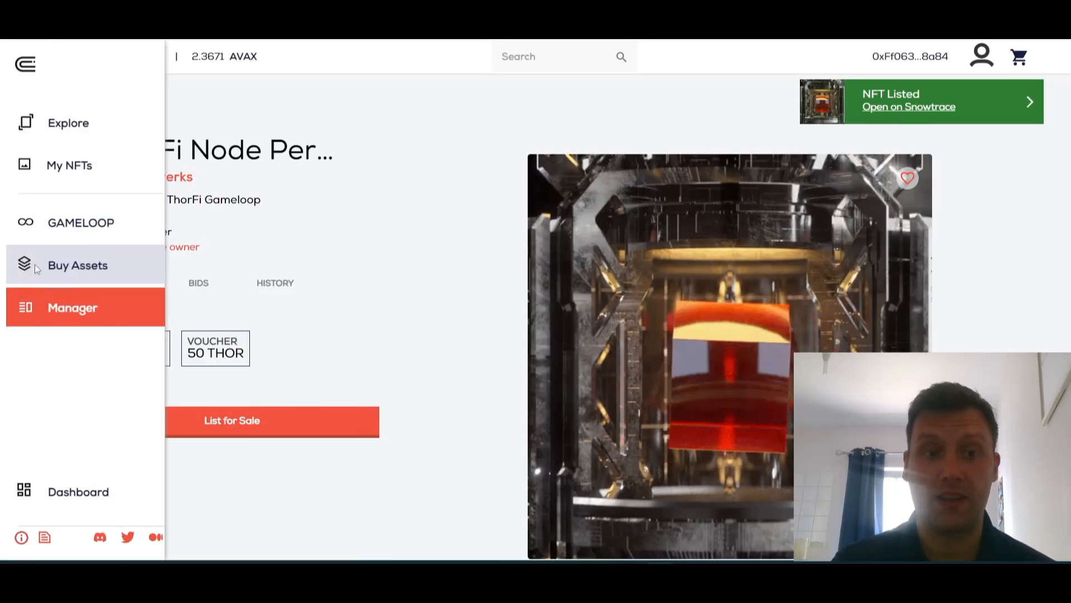
Open Buy Assets, Perks, BONUS category to find the voucher at 15.161 USD.
{"action": "left_click", "coordinate": [77, 265]}
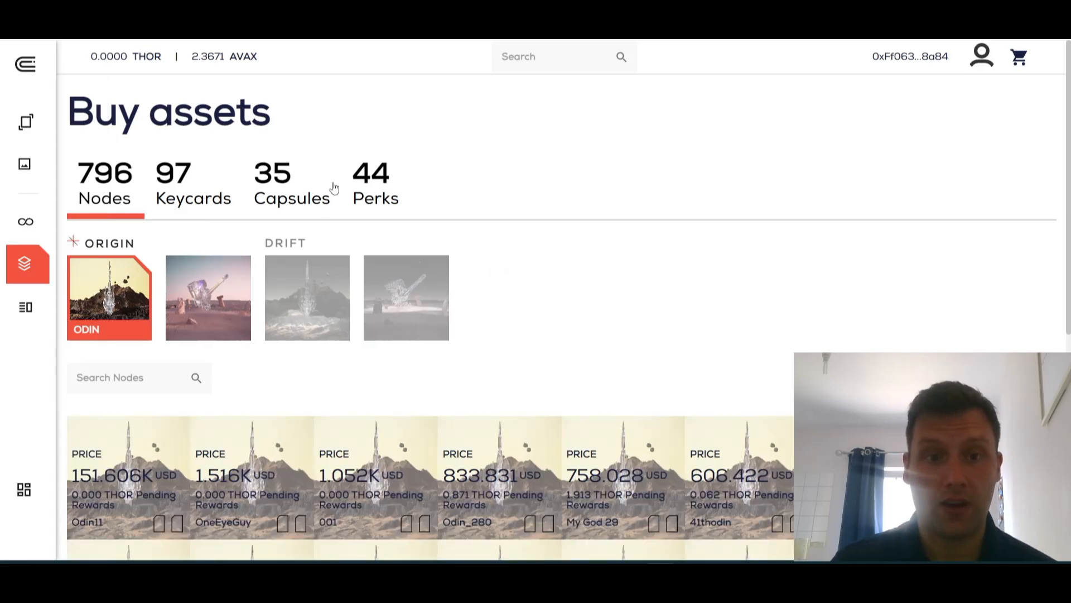
{"action": "left_click", "coordinate": [375, 185]}
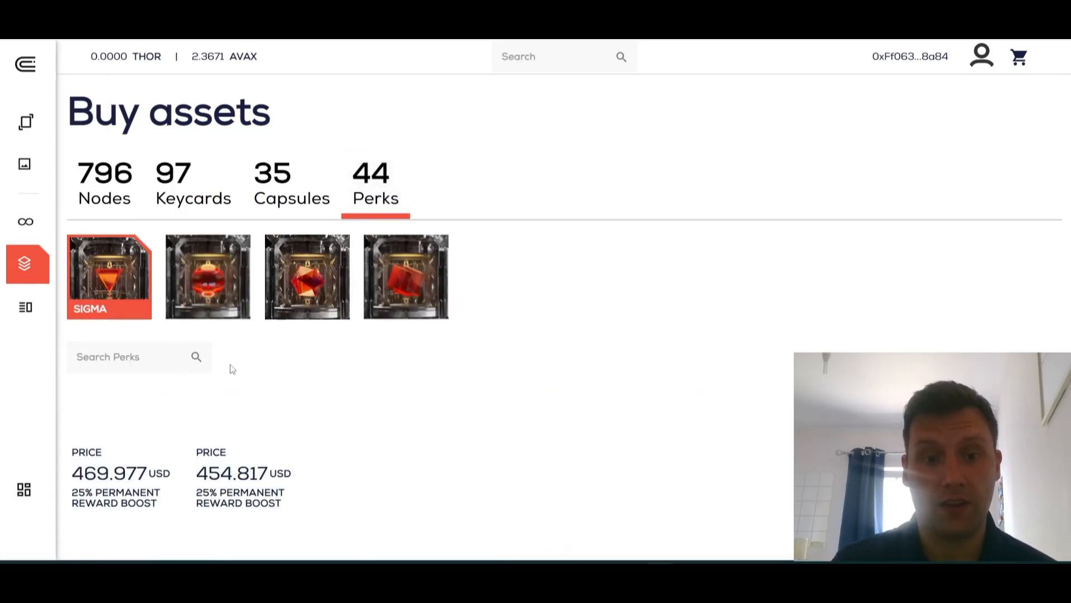
{"action": "left_click", "coordinate": [404, 277]}
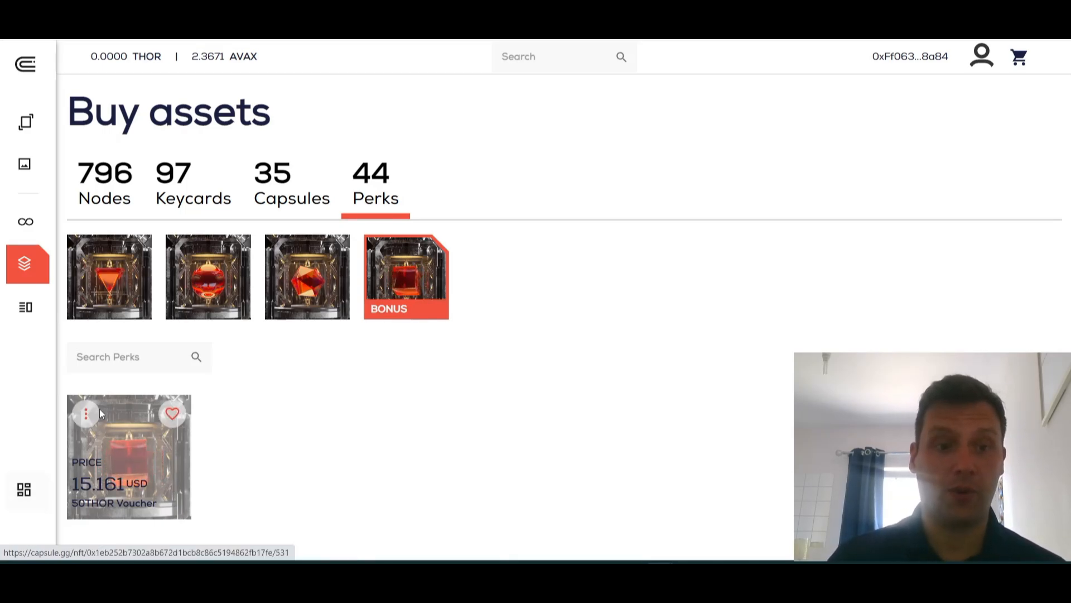
Inspect the listed voucher, then browse Delta 50% reward boost perks and open one's options.
{"action": "left_click", "coordinate": [86, 413]}
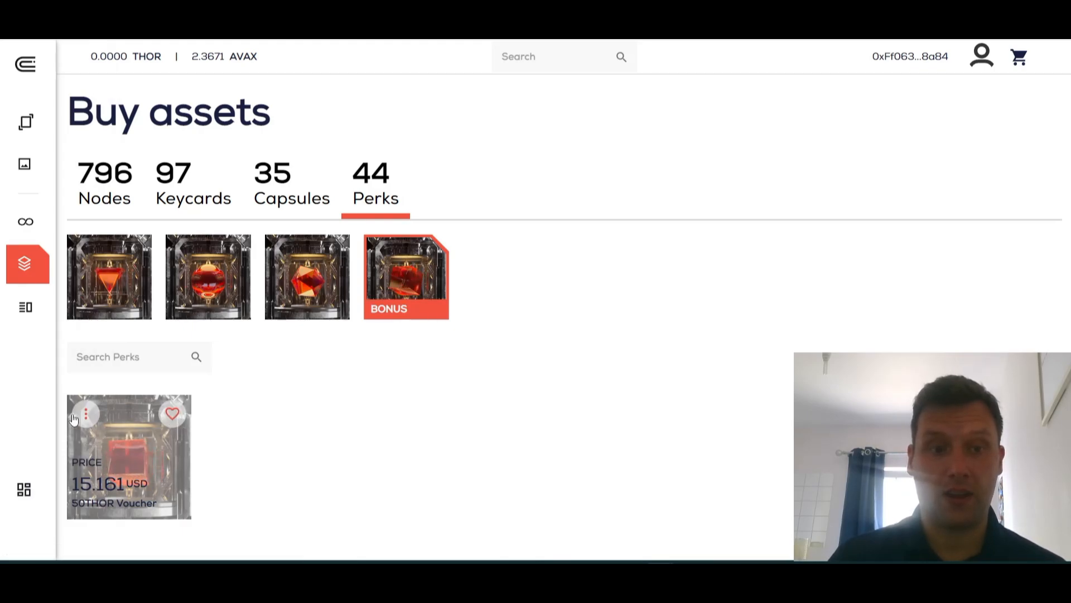
{"action": "left_click", "coordinate": [128, 457]}
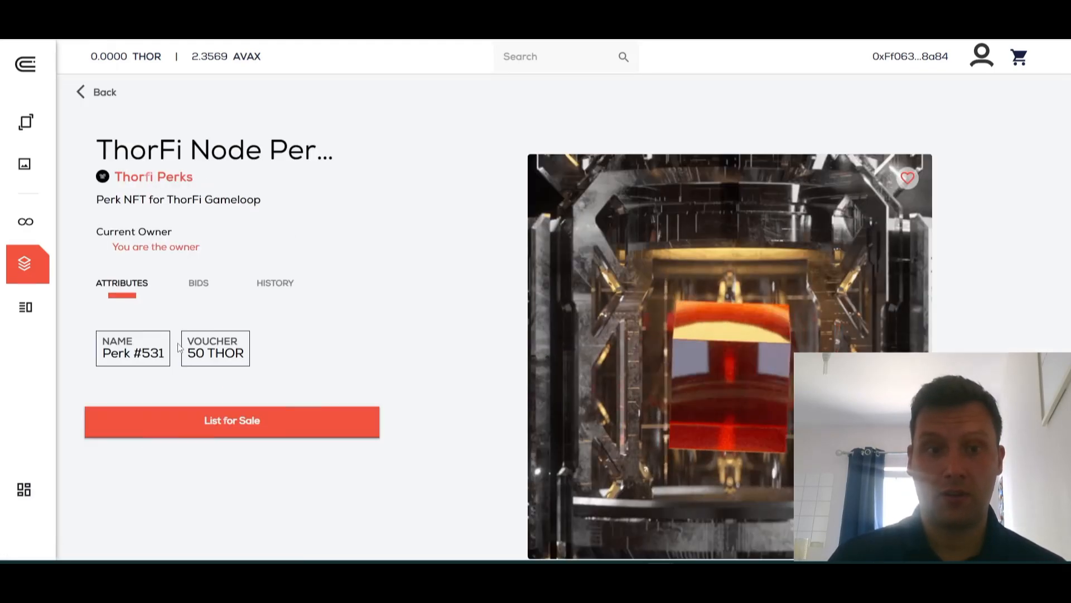
{"action": "left_click", "coordinate": [231, 419]}
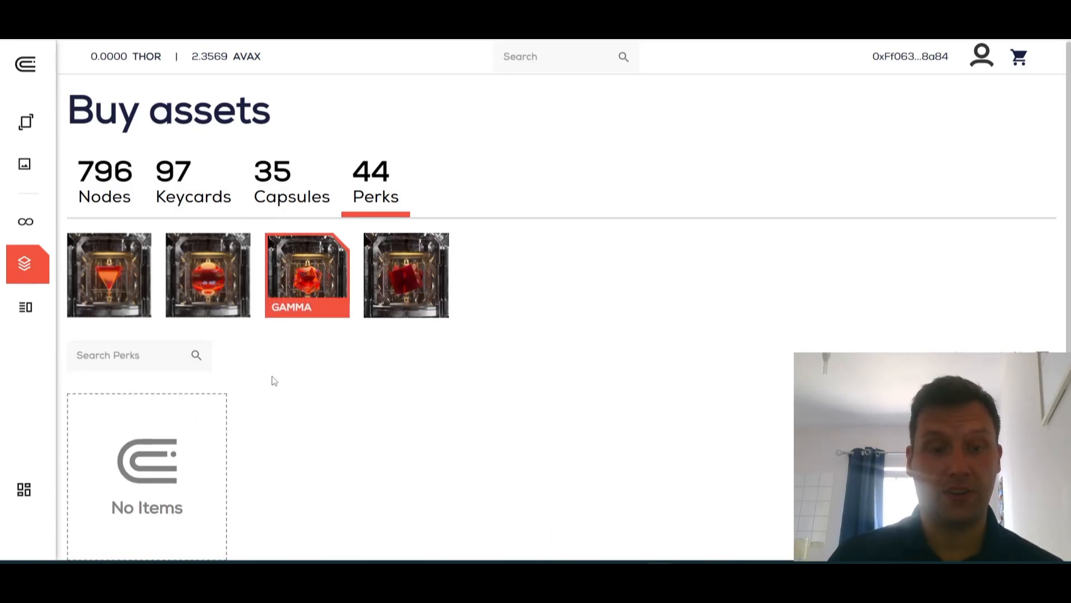
{"action": "left_click", "coordinate": [207, 275]}
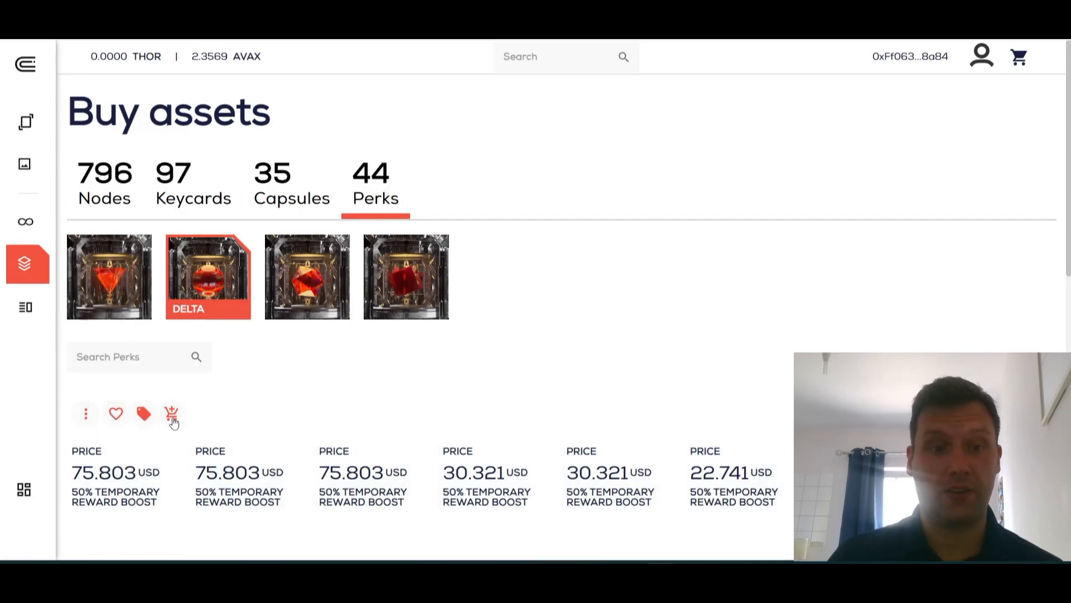
{"action": "left_click", "coordinate": [171, 414]}
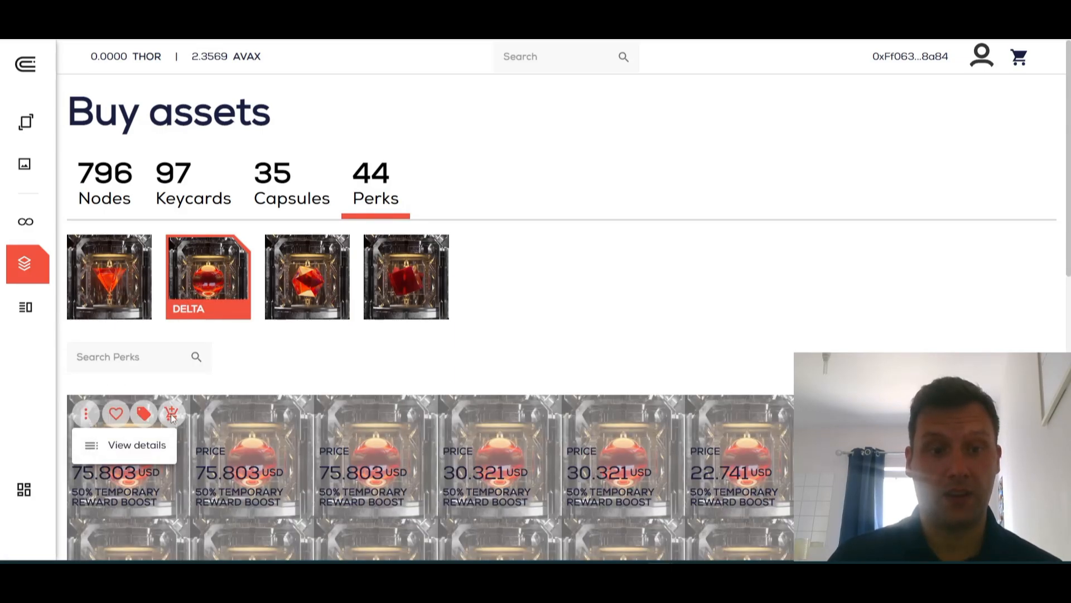